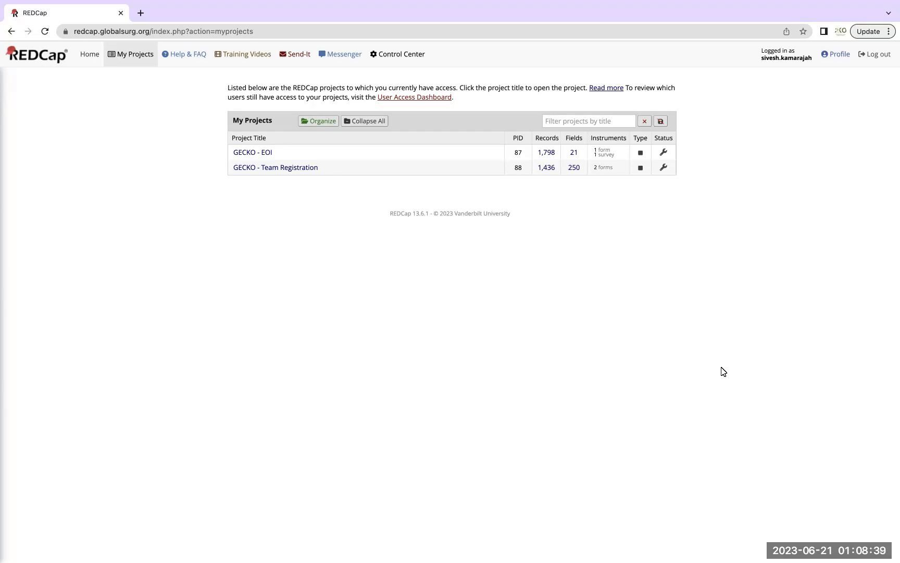
{"action": "mouse_move", "coordinate": [711, 307]}
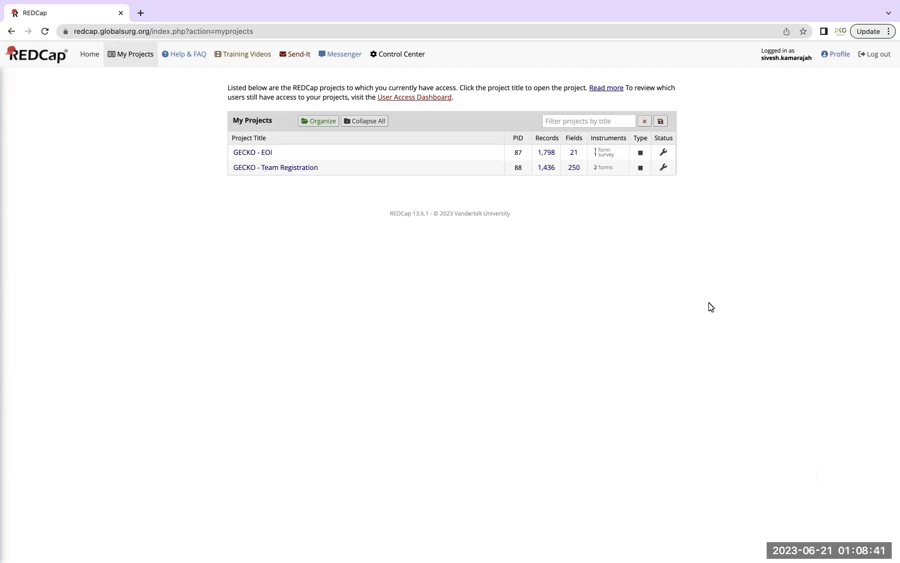
{"action": "mouse_move", "coordinate": [698, 227]}
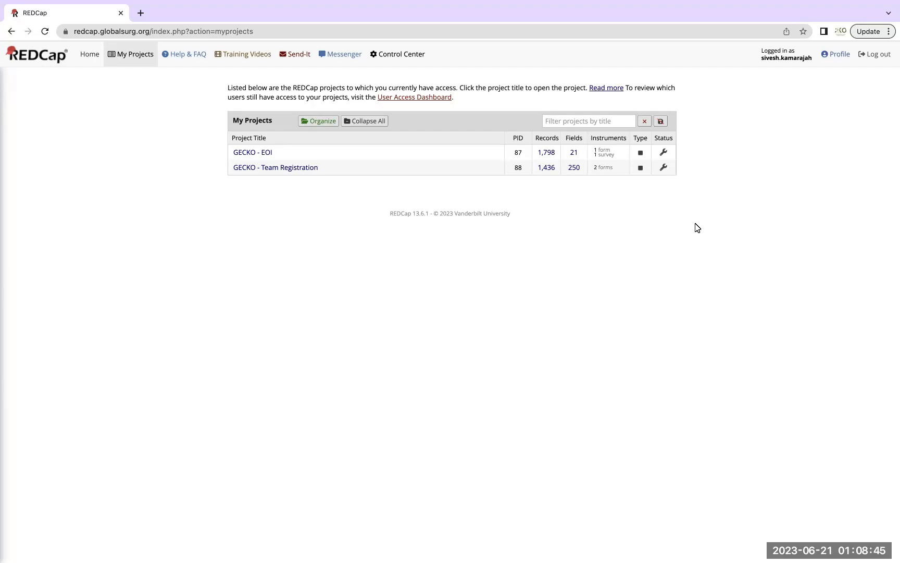
{"action": "mouse_move", "coordinate": [700, 221]}
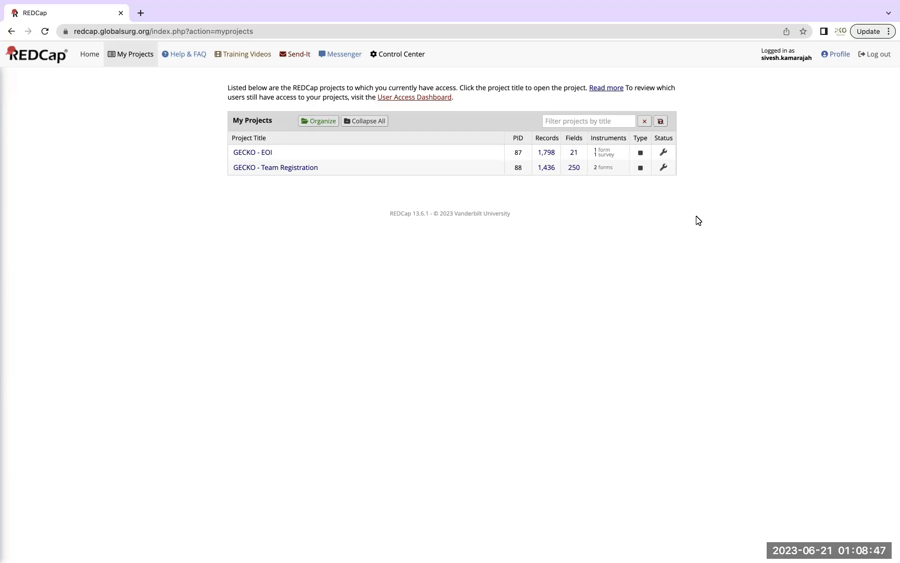
{"action": "mouse_move", "coordinate": [764, 128]}
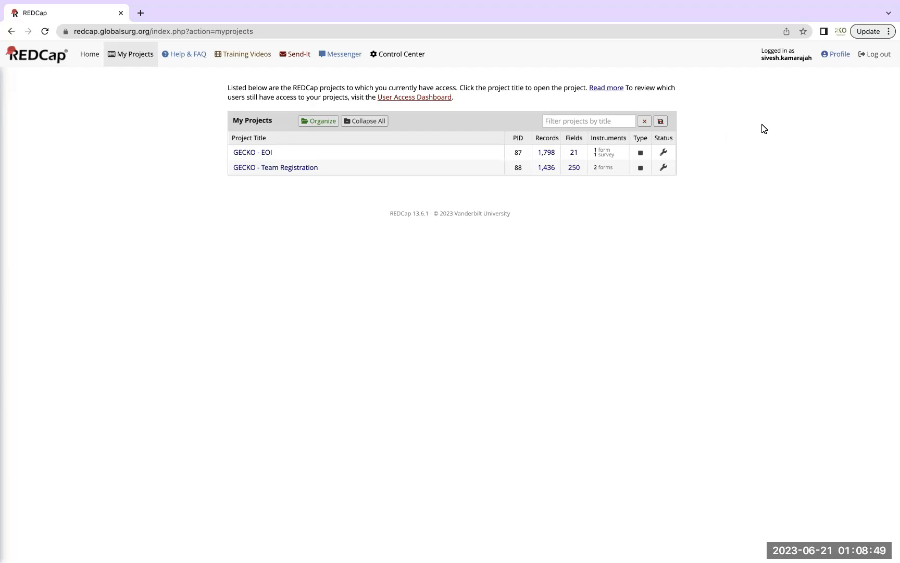
{"action": "mouse_move", "coordinate": [216, 119]}
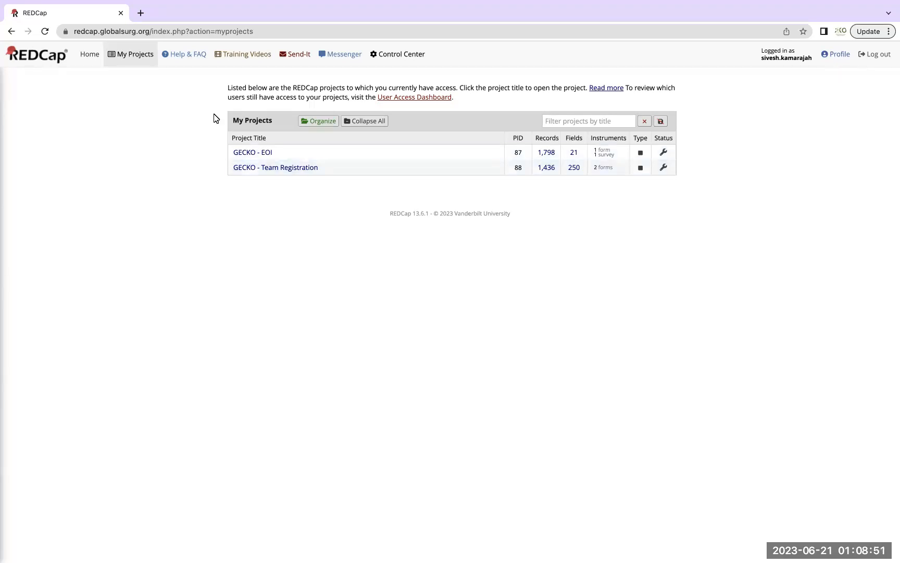
{"action": "mouse_move", "coordinate": [133, 57]}
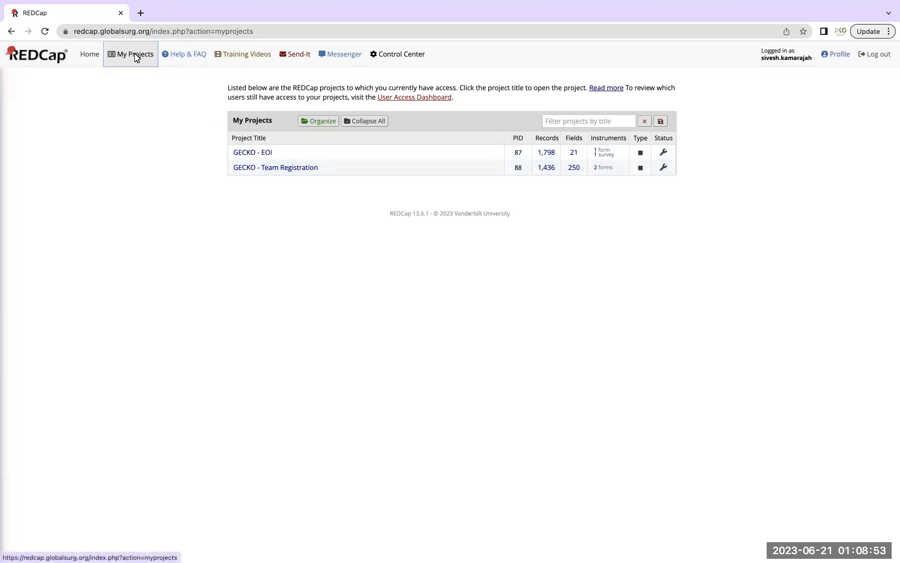
{"action": "mouse_move", "coordinate": [162, 185]}
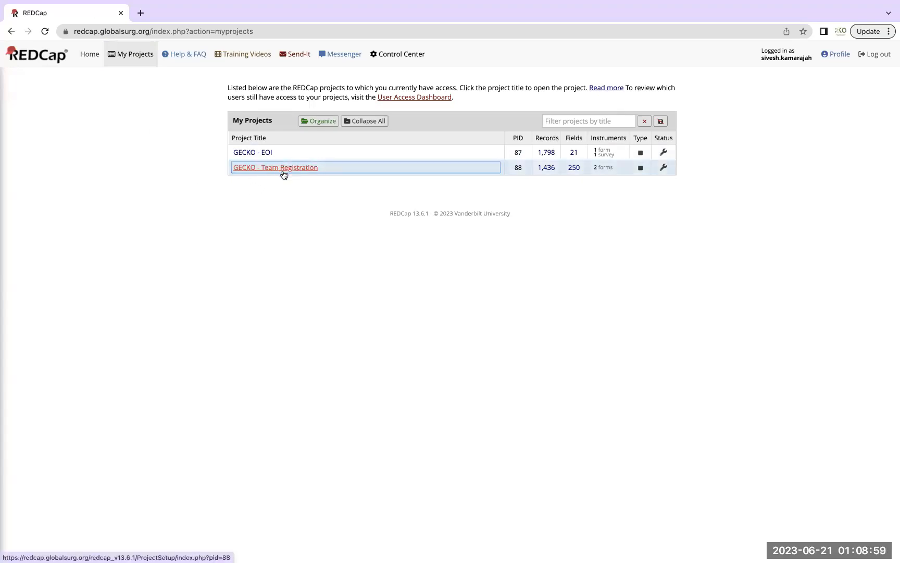
Step: Open the GECKO - Team Registration project from the My Projects list
{"action": "left_click", "coordinate": [274, 167]}
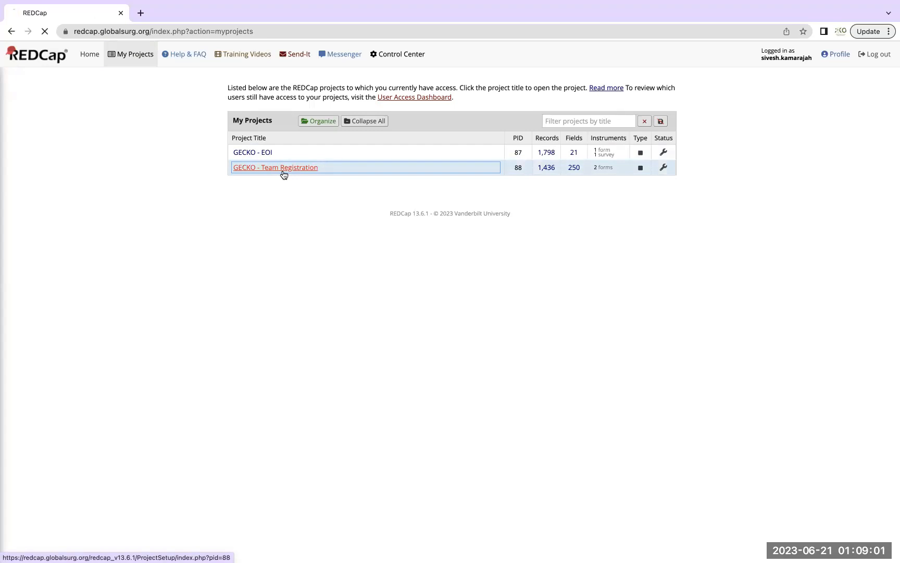
{"action": "left_click", "coordinate": [276, 166]}
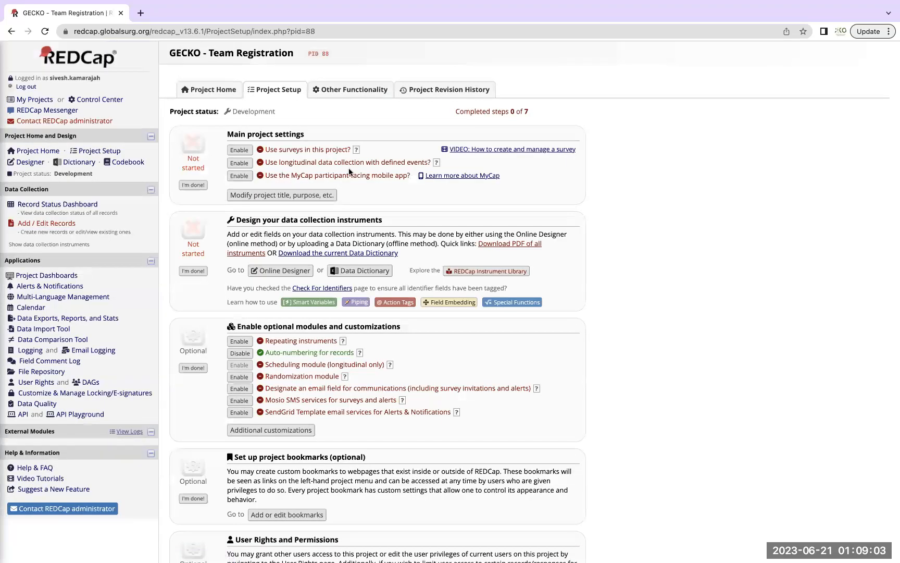
{"action": "mouse_move", "coordinate": [371, 184]}
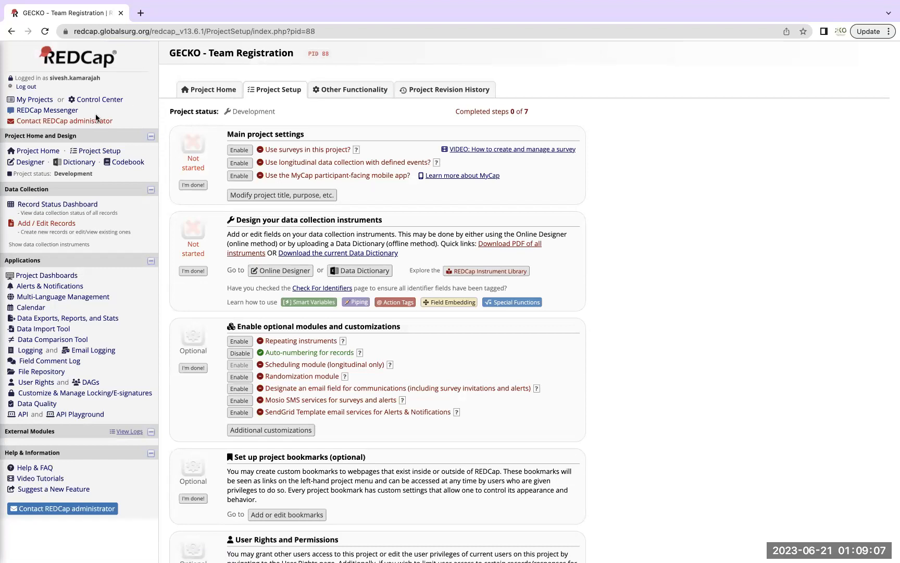
{"action": "mouse_move", "coordinate": [46, 223]}
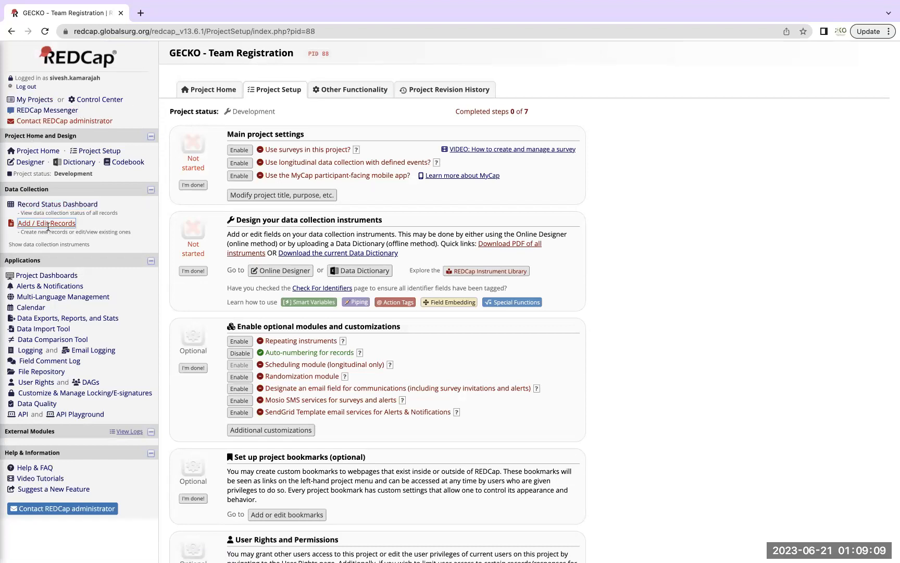
{"action": "mouse_move", "coordinate": [49, 285]}
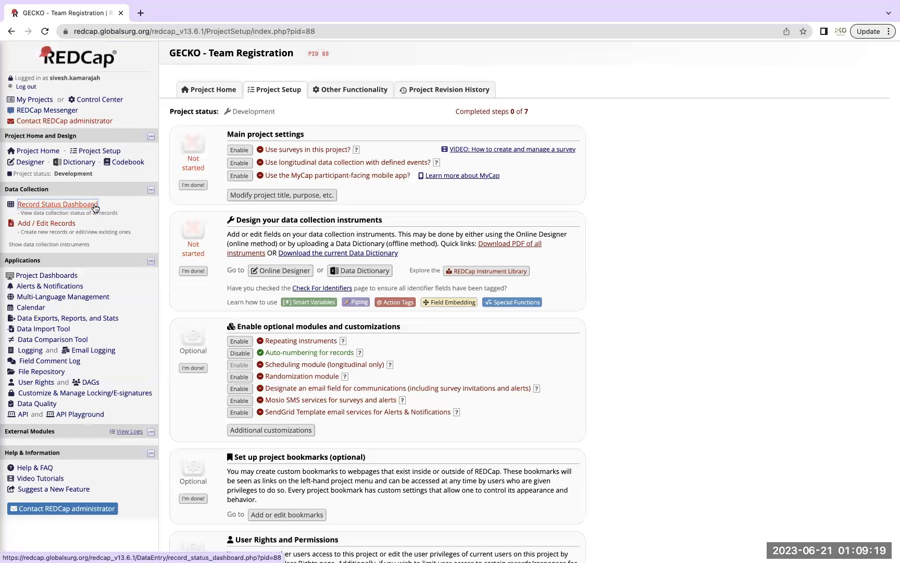
Step: Show the Record Status Dashboard listing the project's 1,436 records
{"action": "left_click", "coordinate": [56, 204]}
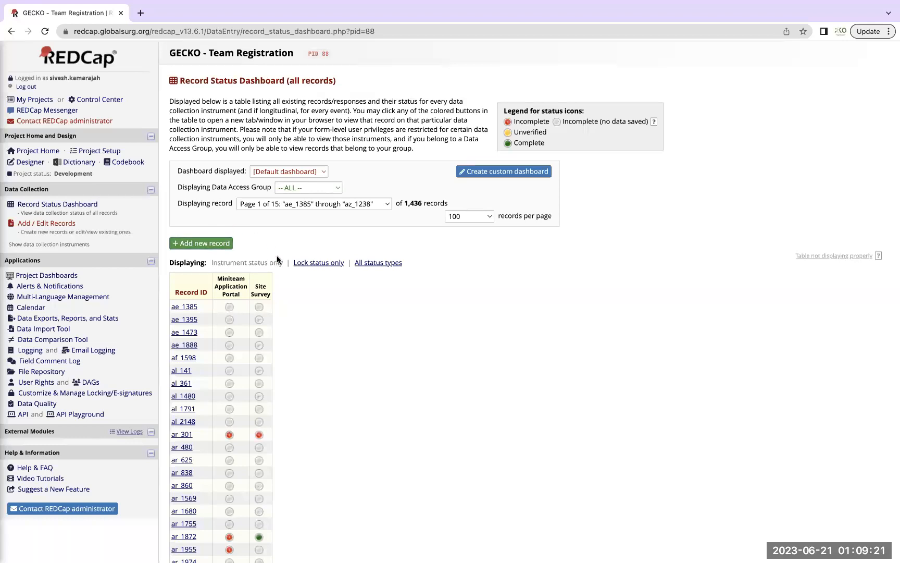
{"action": "scroll", "scroll_direction": "down", "scroll_amount": 3}
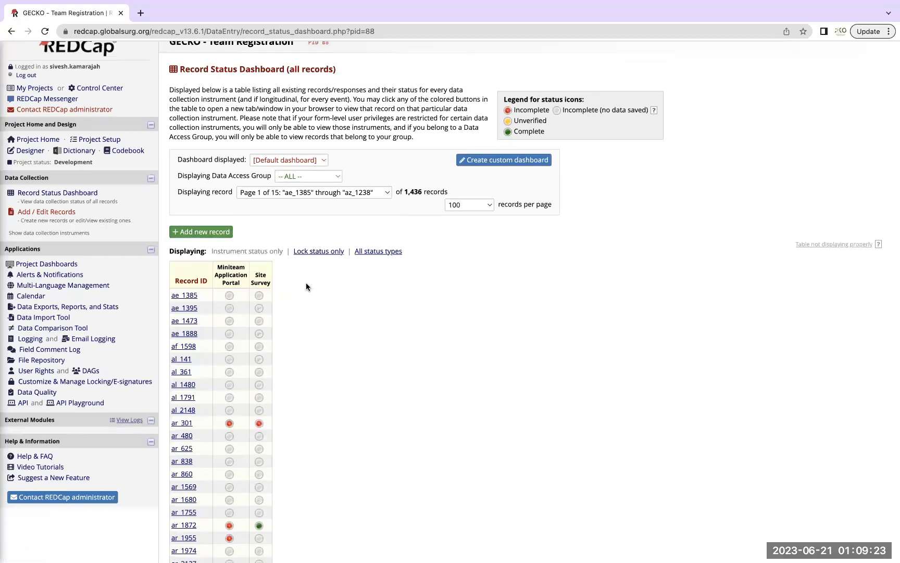
{"action": "scroll", "scroll_direction": "up", "scroll_amount": 3}
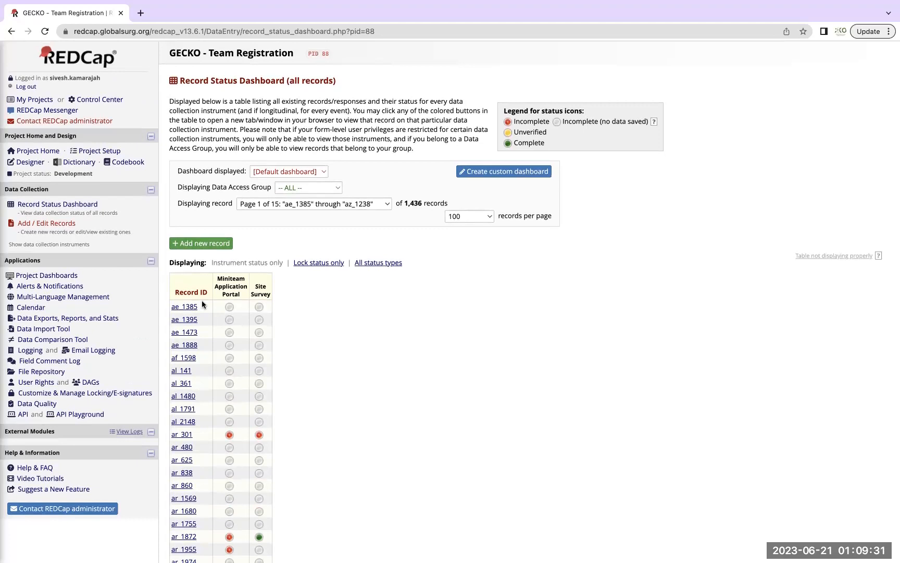
{"action": "mouse_move", "coordinate": [203, 311]}
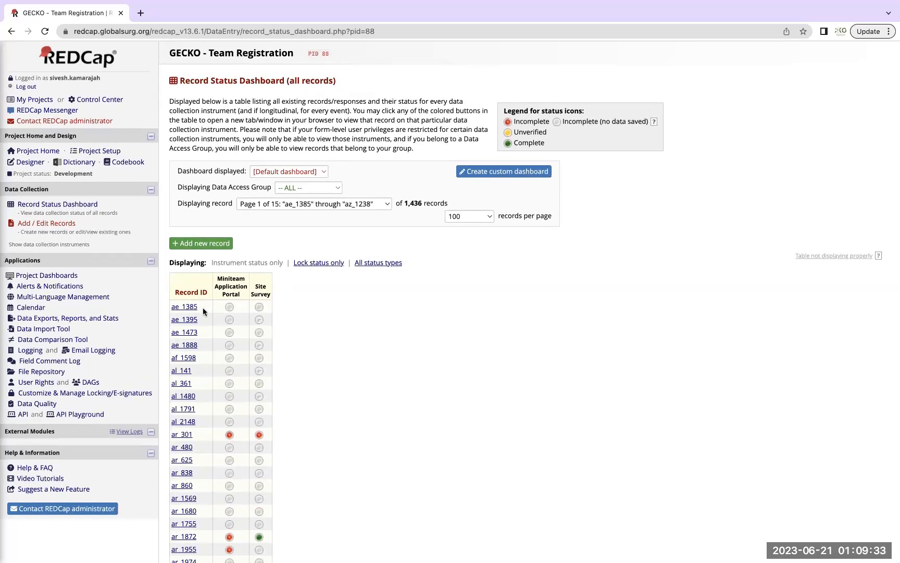
{"action": "mouse_move", "coordinate": [207, 309]}
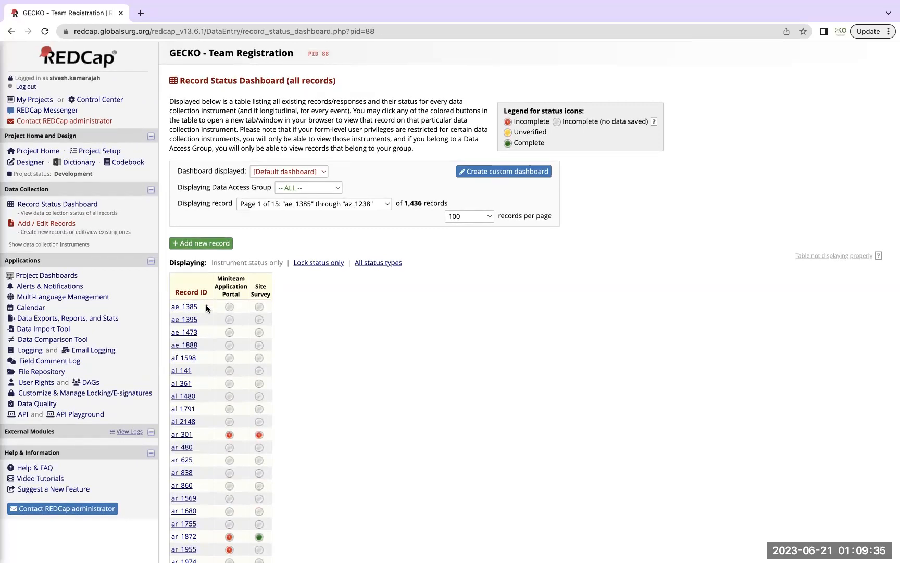
{"action": "mouse_move", "coordinate": [203, 348]}
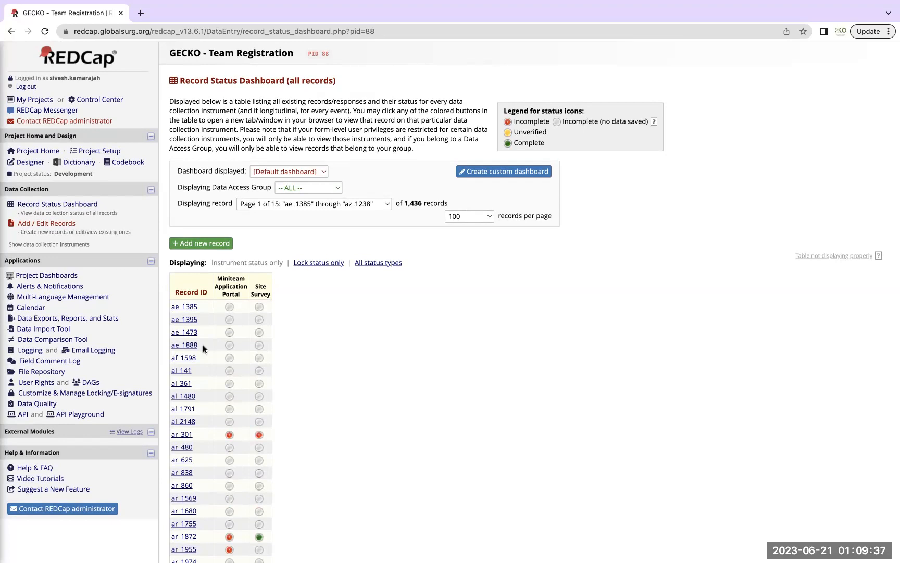
{"action": "mouse_move", "coordinate": [208, 330]}
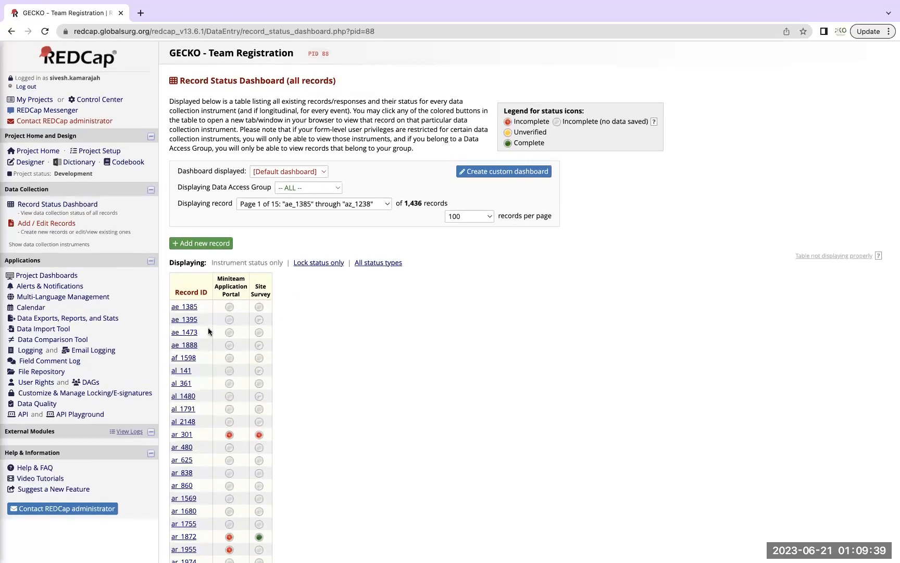
{"action": "mouse_move", "coordinate": [203, 311]}
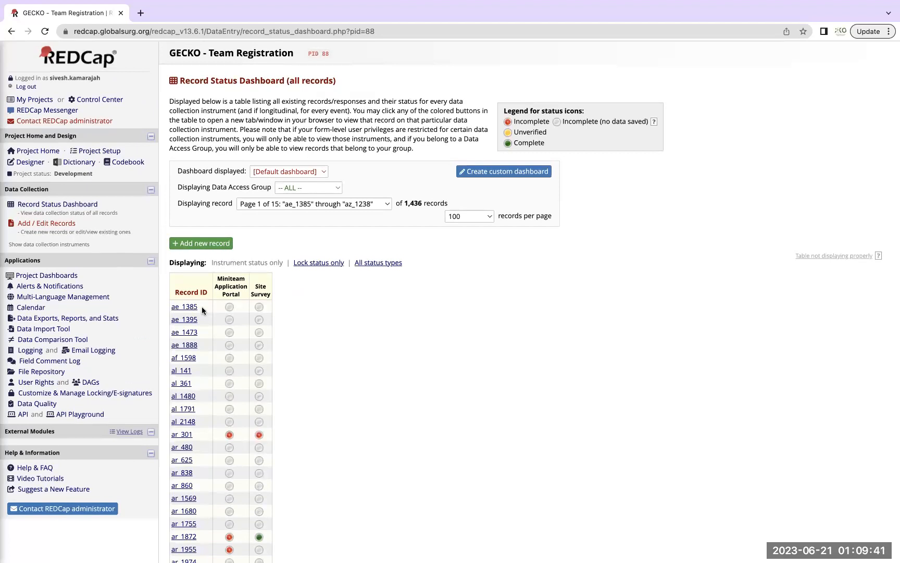
{"action": "mouse_move", "coordinate": [165, 309]}
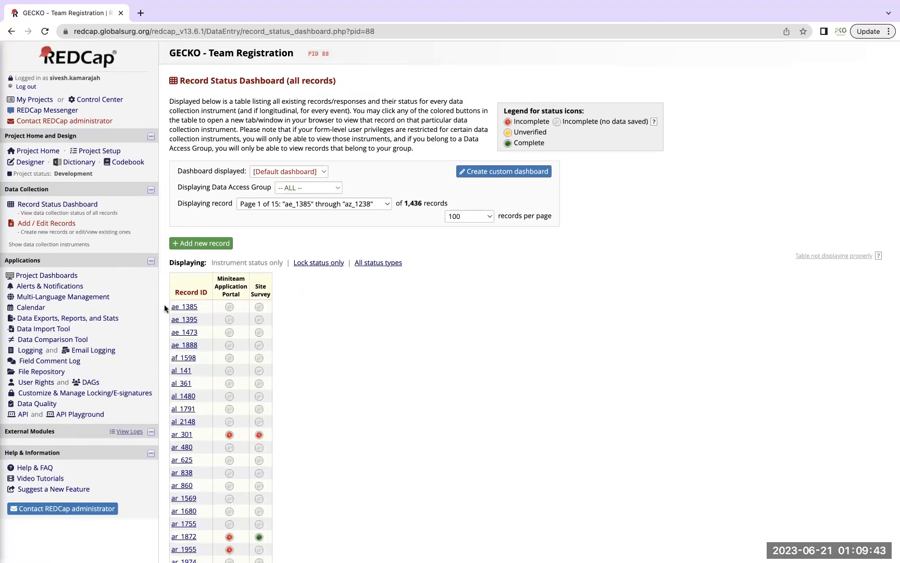
{"action": "mouse_move", "coordinate": [203, 311]}
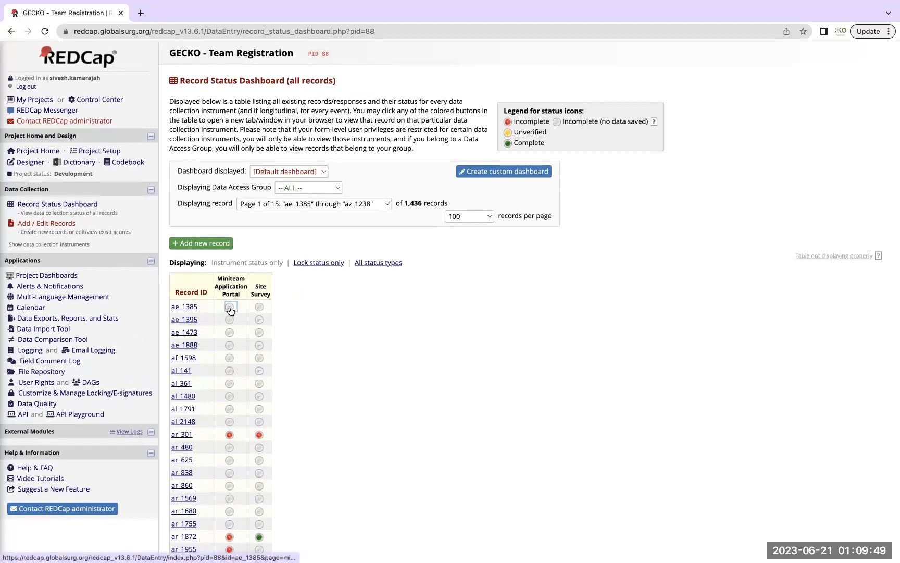
Step: On record ae_1385's Miniteam Application Portal, set the hospital to Queen Elizabeth Hospital Birmingham
{"action": "left_click", "coordinate": [229, 307]}
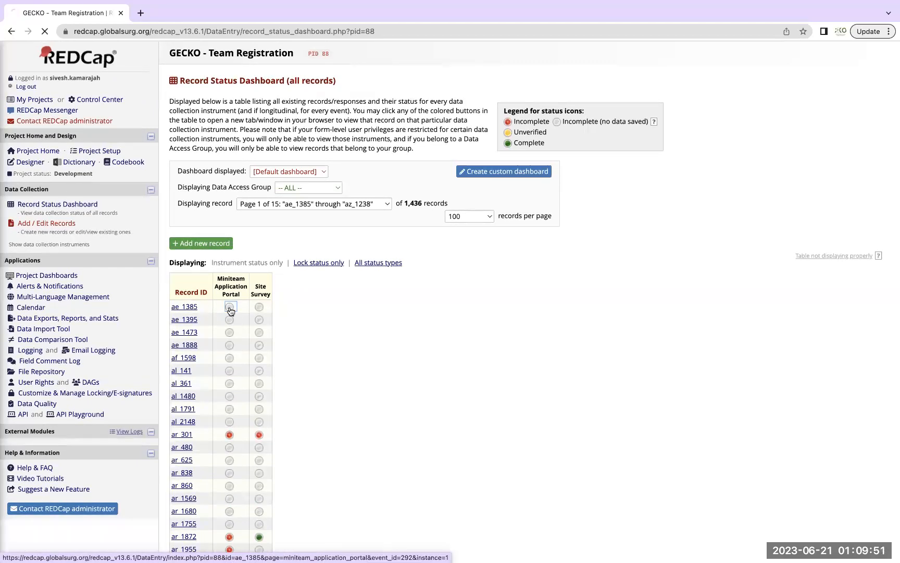
{"action": "left_click", "coordinate": [229, 307]}
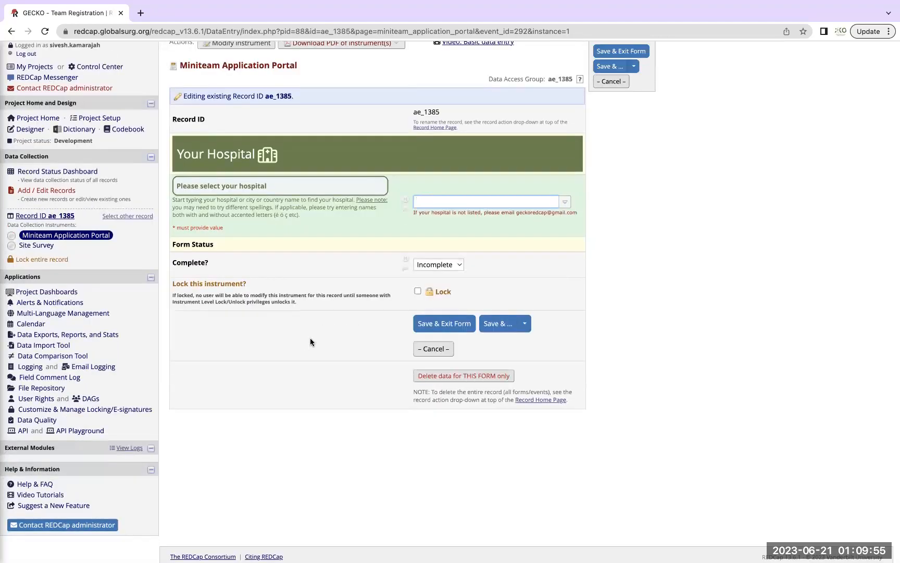
{"action": "left_click", "coordinate": [485, 201]}
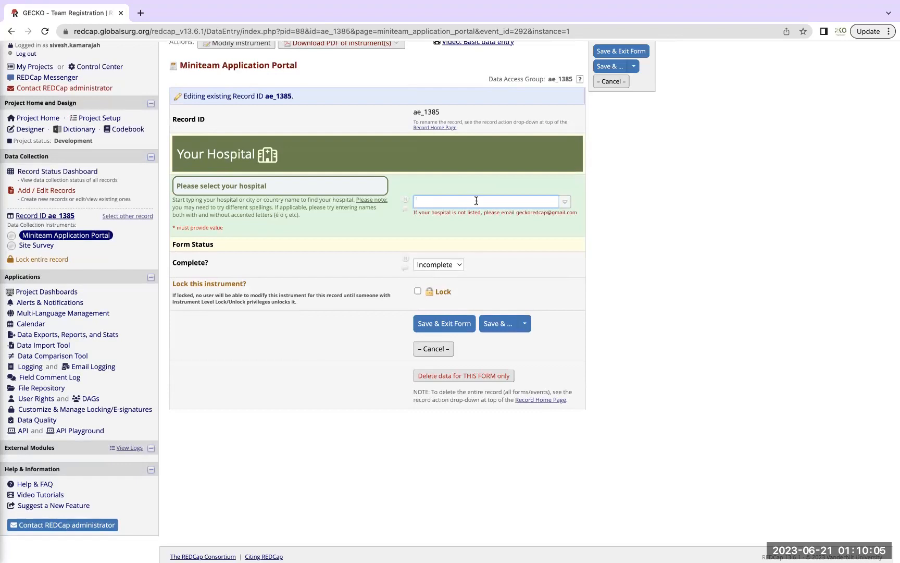
{"action": "type", "text": "birmingh"}
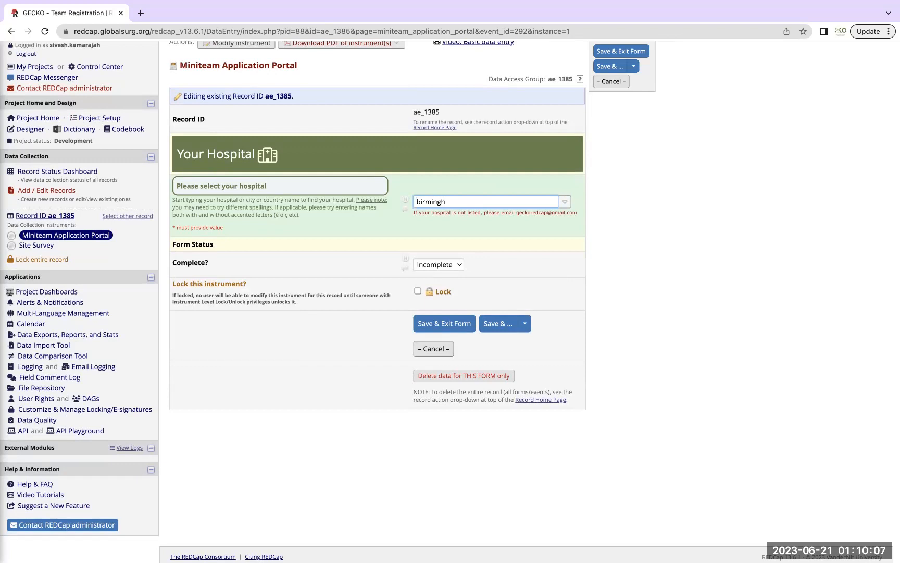
{"action": "type", "text": "birmingham"}
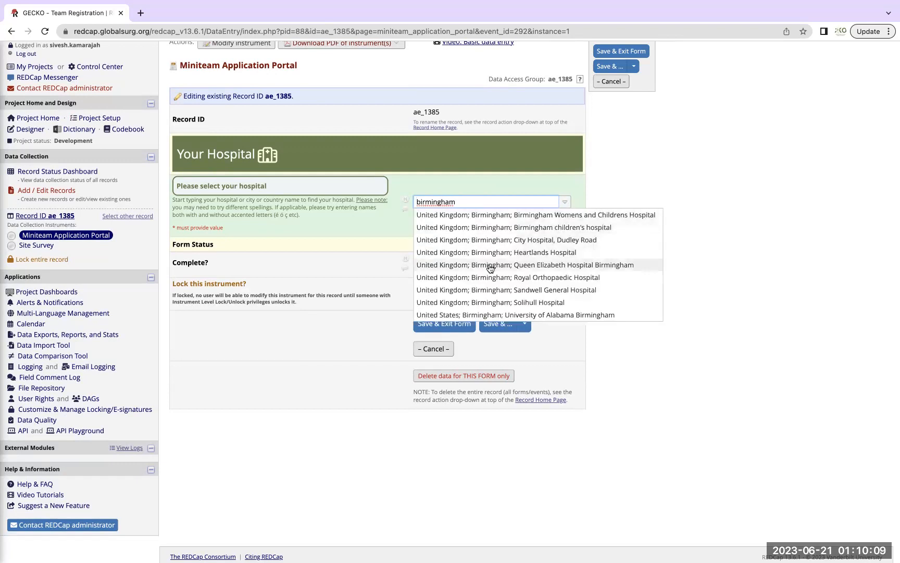
{"action": "left_click", "coordinate": [523, 264]}
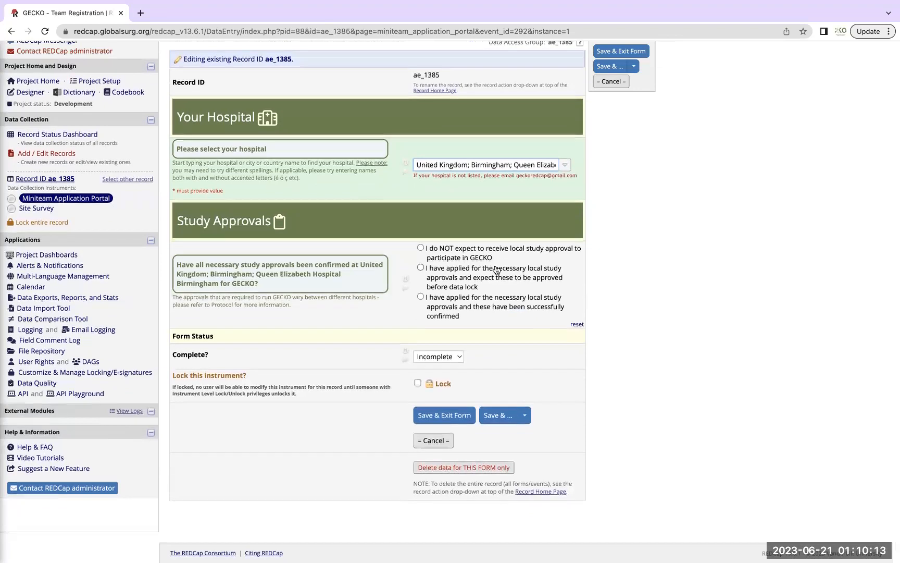
{"action": "mouse_move", "coordinate": [424, 284]}
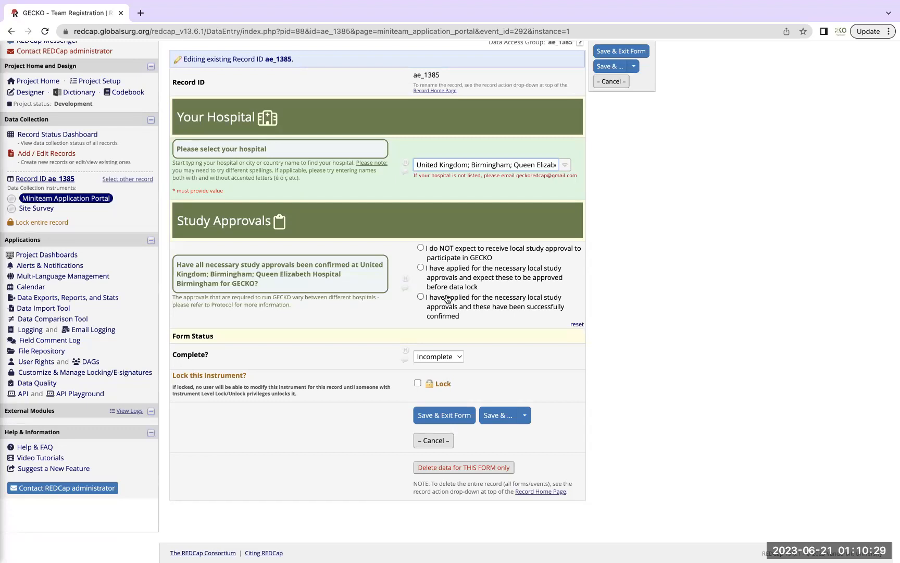
Step: Mark local approvals as applied for and expected before data lock, and answer Yes to the terms
{"action": "left_click", "coordinate": [420, 268]}
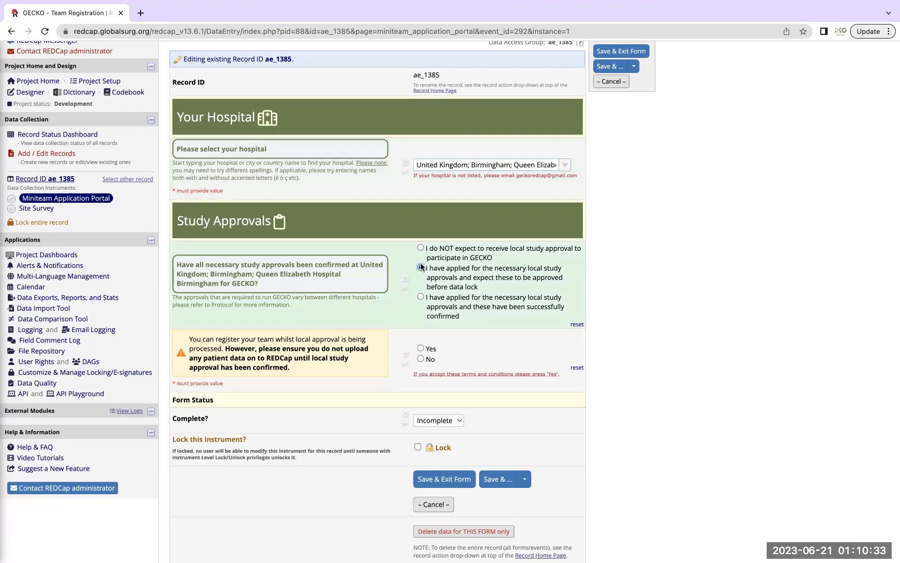
{"action": "left_click", "coordinate": [420, 268]}
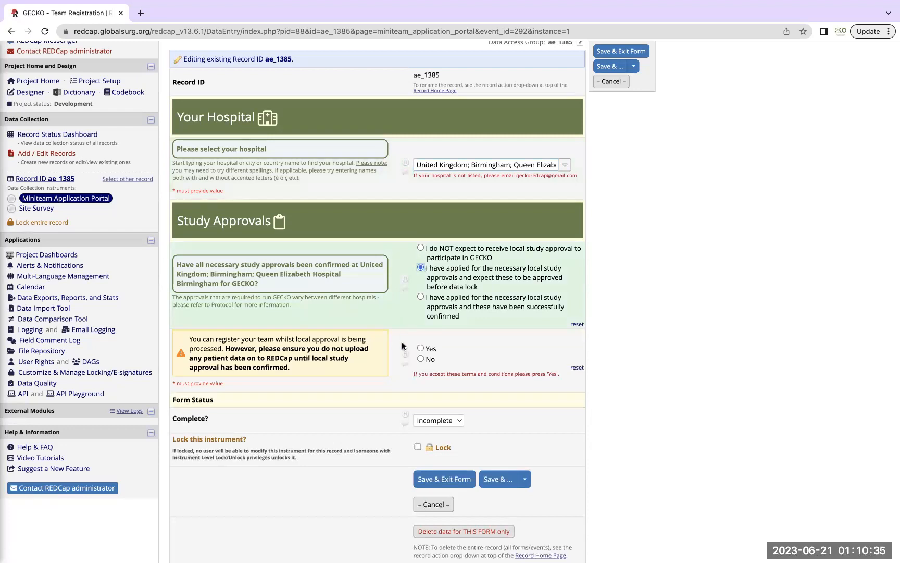
{"action": "mouse_move", "coordinate": [392, 357]}
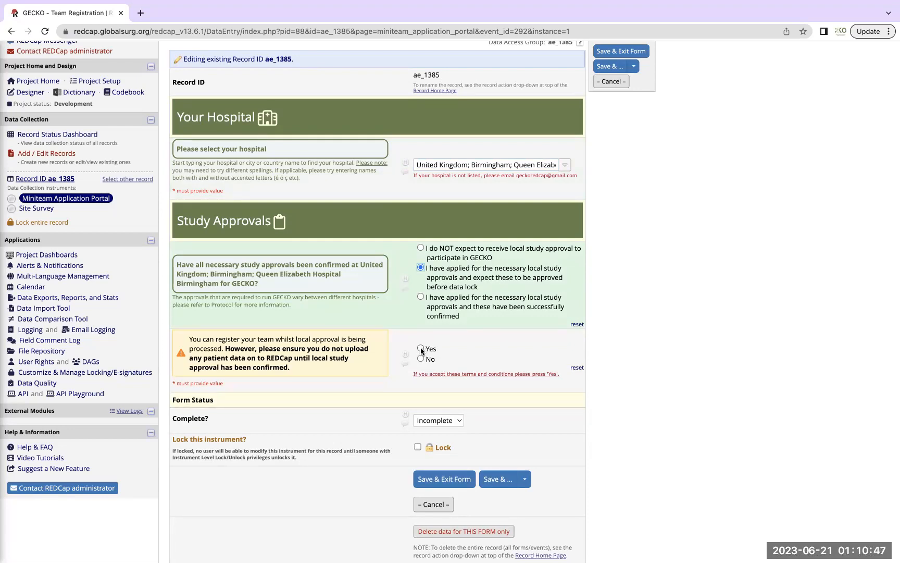
{"action": "left_click", "coordinate": [420, 348]}
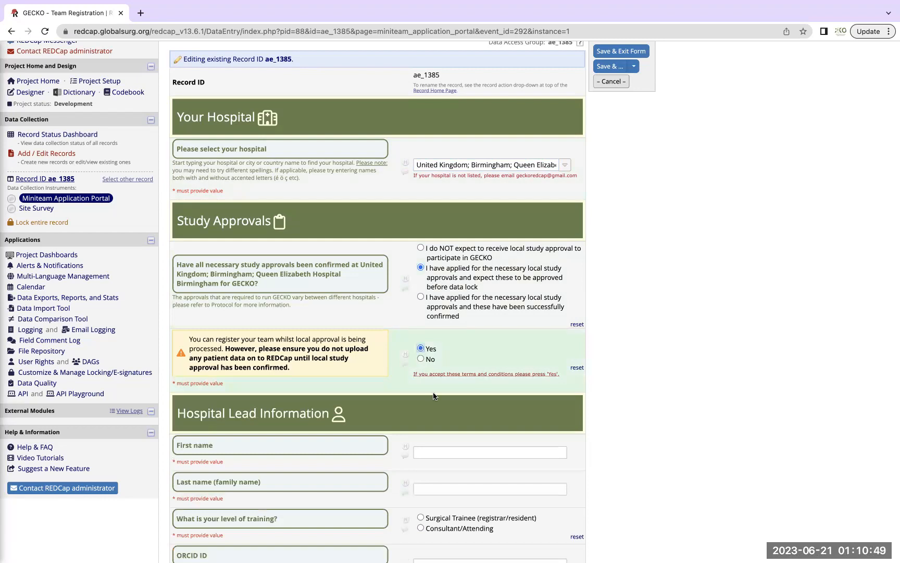
{"action": "scroll", "scroll_direction": "down", "scroll_amount": 3}
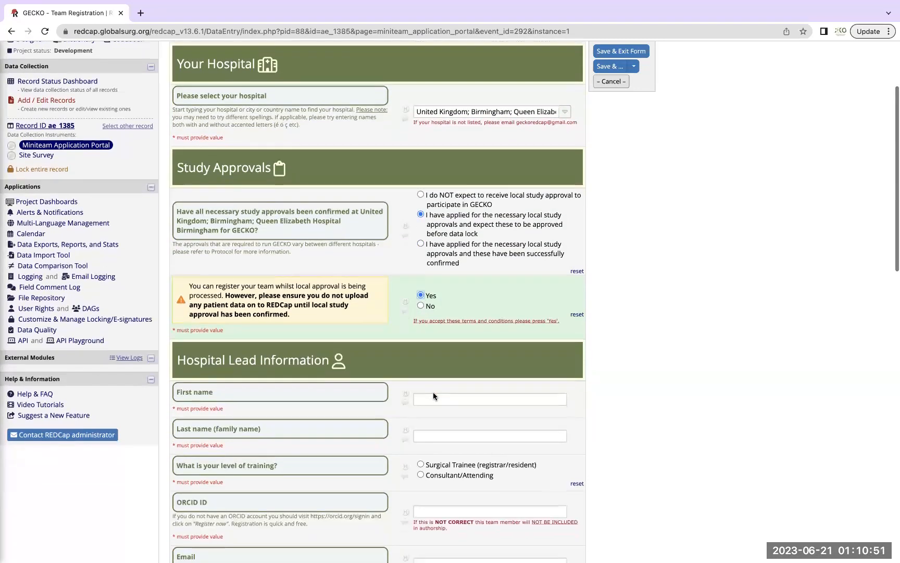
{"action": "scroll", "scroll_direction": "up", "scroll_amount": 3}
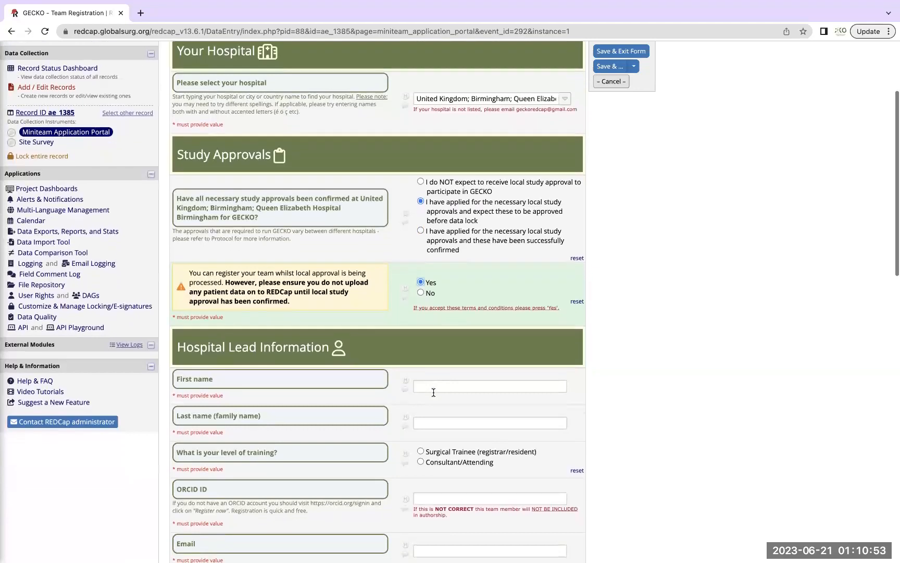
{"action": "scroll", "scroll_direction": "down", "scroll_amount": 3}
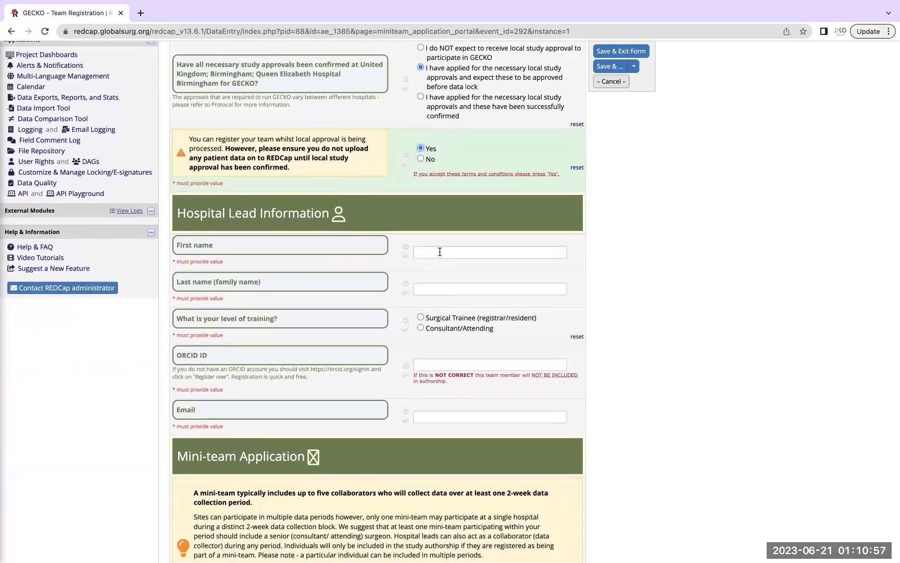
{"action": "scroll", "scroll_direction": "down", "scroll_amount": 3}
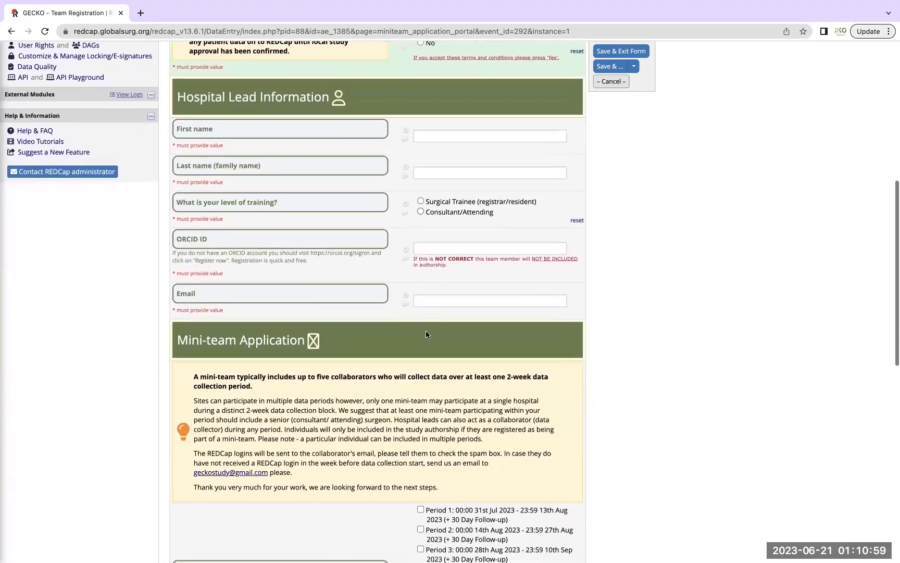
{"action": "scroll", "scroll_direction": "down", "scroll_amount": 3}
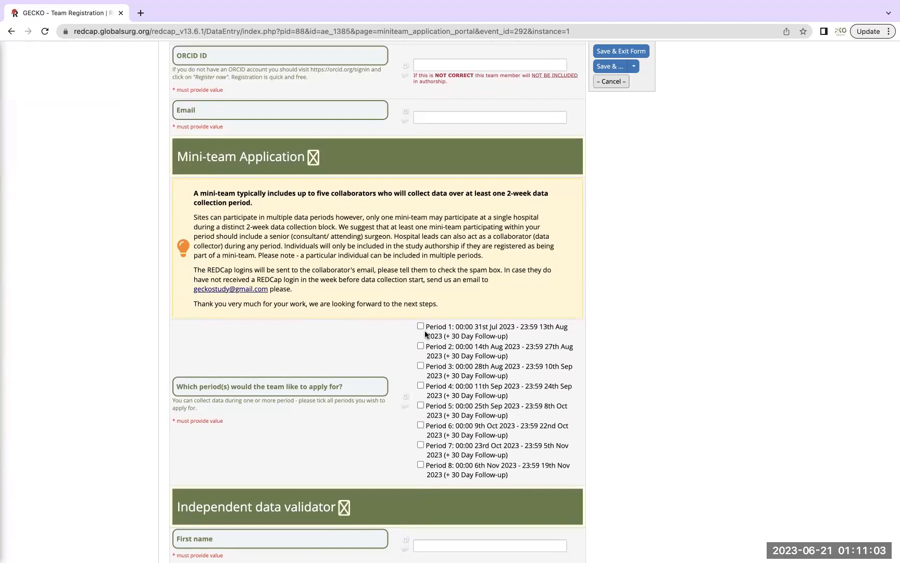
{"action": "scroll", "scroll_direction": "down", "scroll_amount": 3}
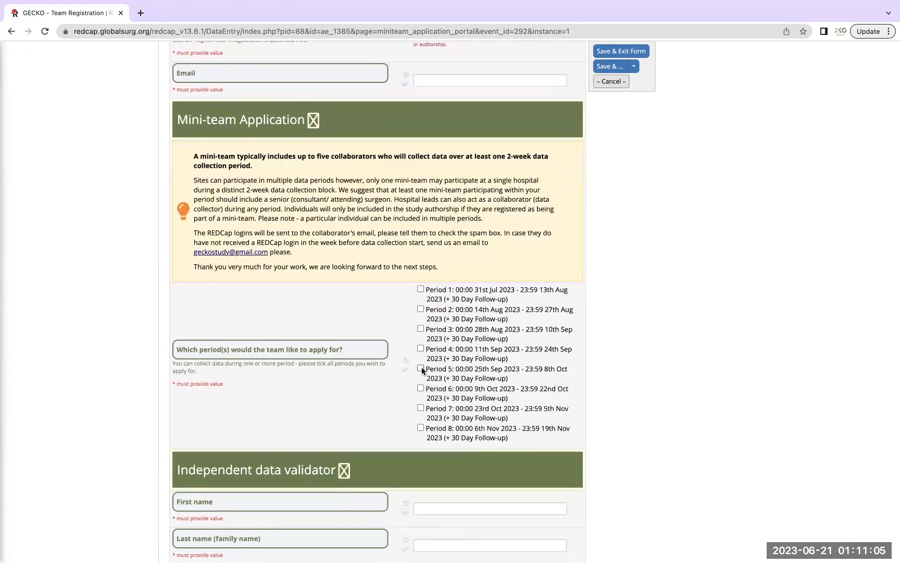
{"action": "mouse_move", "coordinate": [445, 384]}
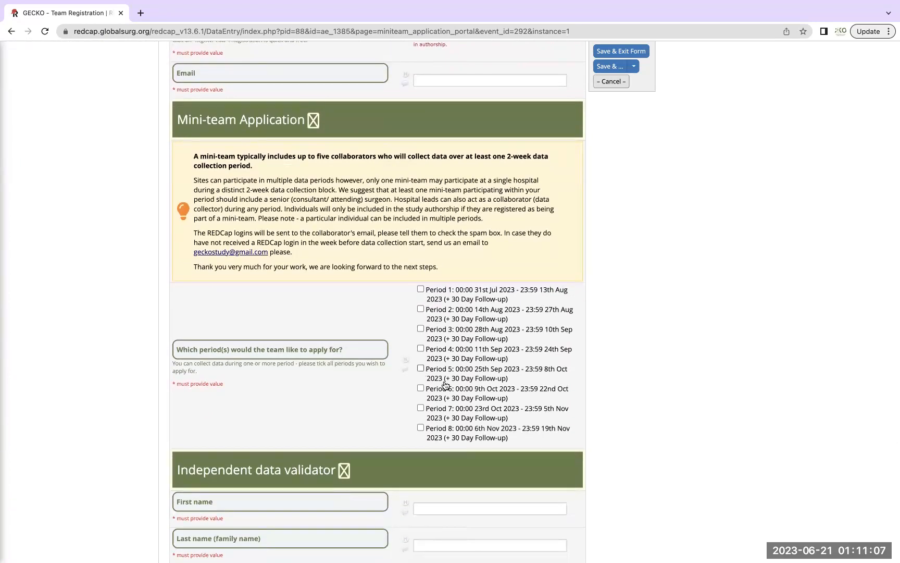
{"action": "scroll", "scroll_direction": "down", "scroll_amount": 3}
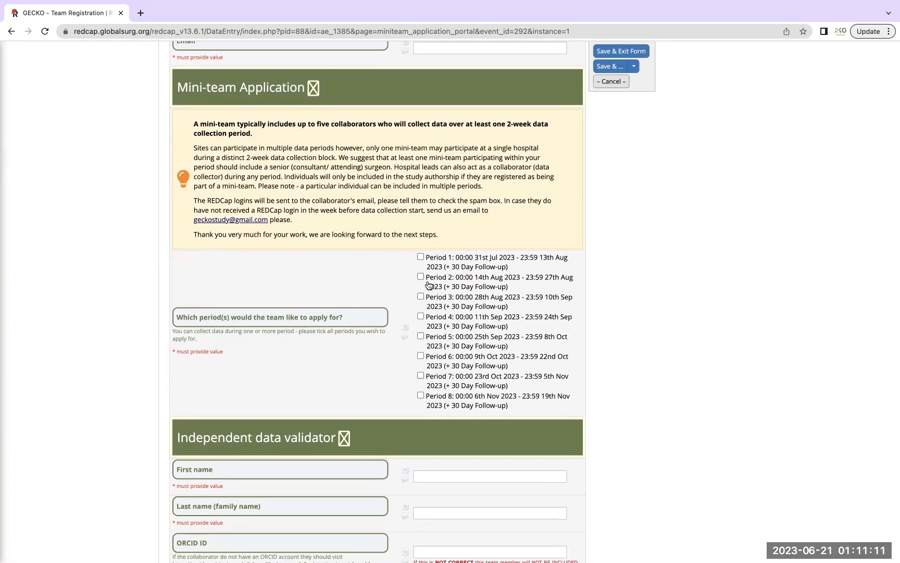
{"action": "mouse_move", "coordinate": [422, 256]}
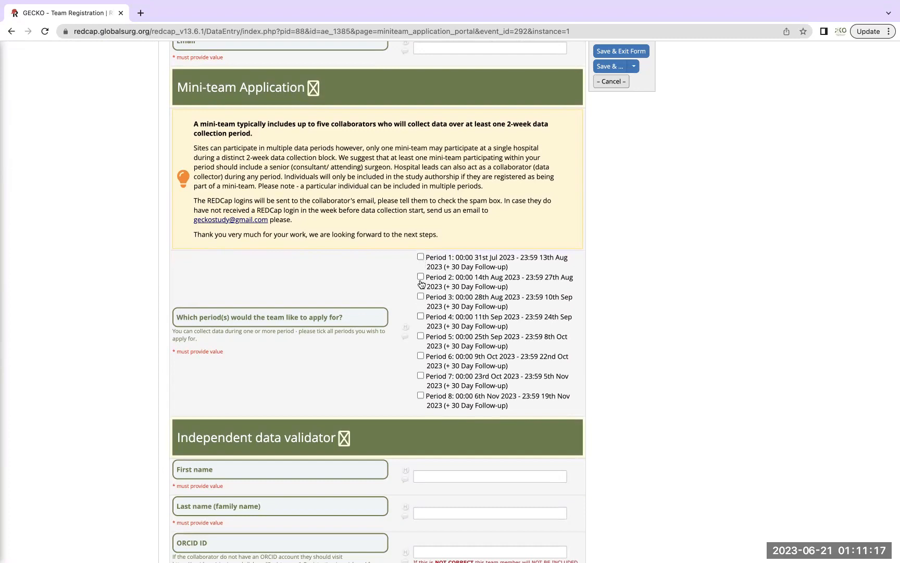
{"action": "scroll", "scroll_direction": "down", "scroll_amount": 3}
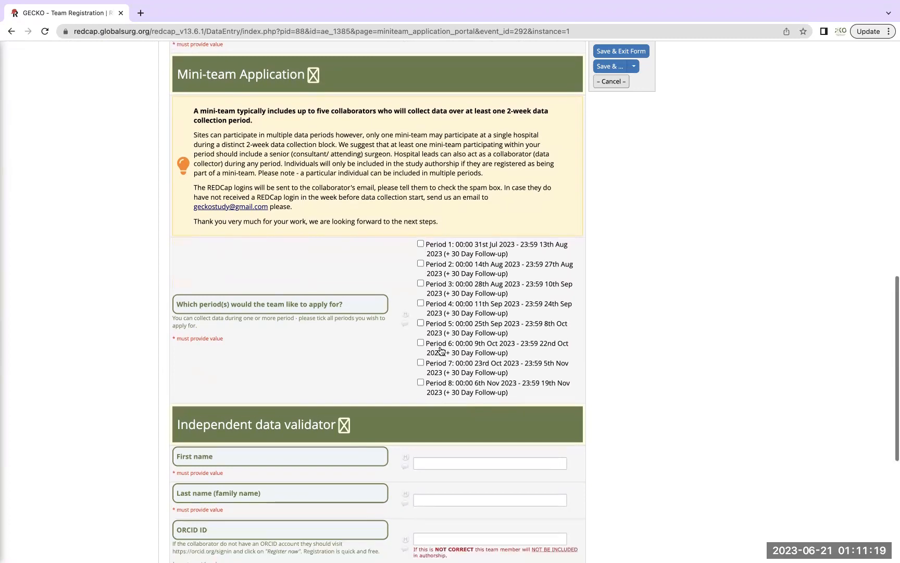
{"action": "scroll", "scroll_direction": "down", "scroll_amount": 3}
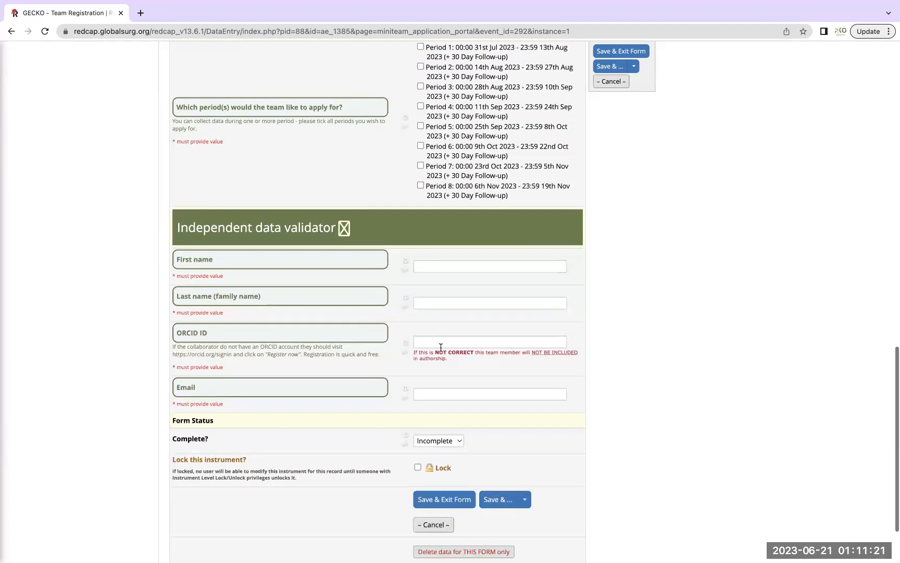
{"action": "mouse_move", "coordinate": [427, 254]}
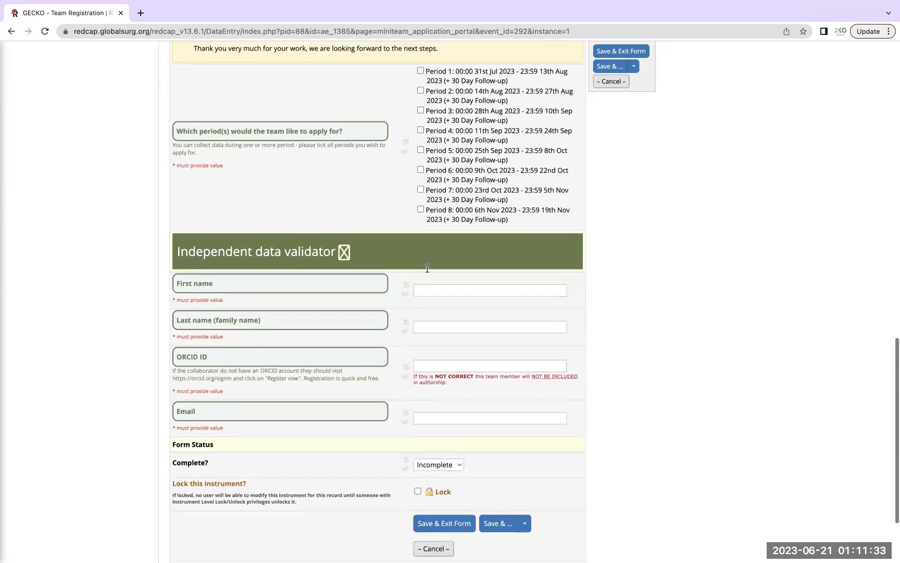
{"action": "scroll", "scroll_direction": "up", "scroll_amount": 3}
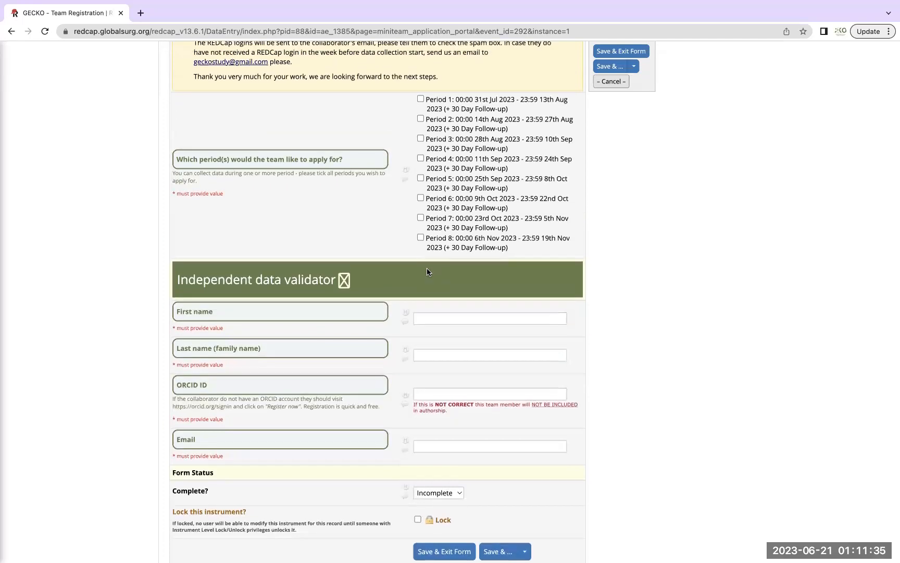
{"action": "scroll", "scroll_direction": "up", "scroll_amount": 3}
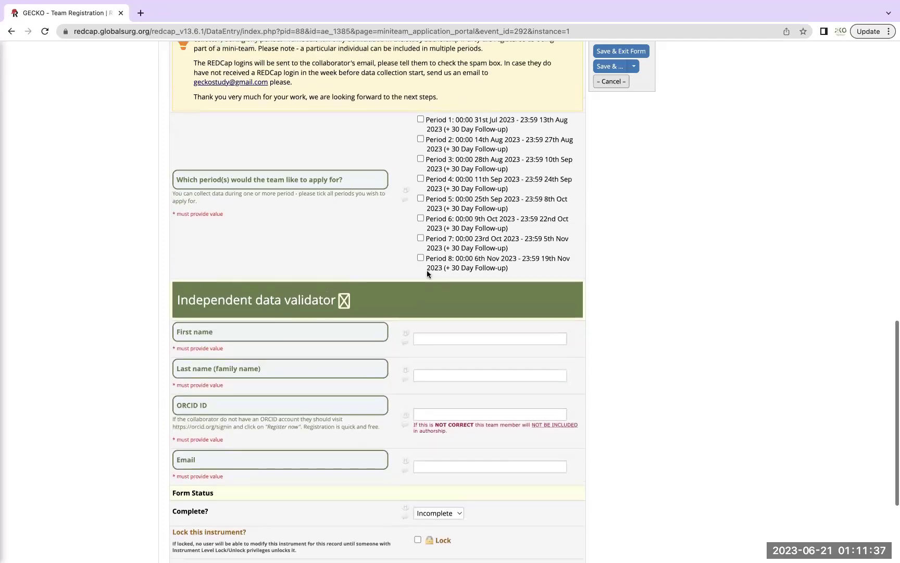
{"action": "scroll", "scroll_direction": "up", "scroll_amount": 3}
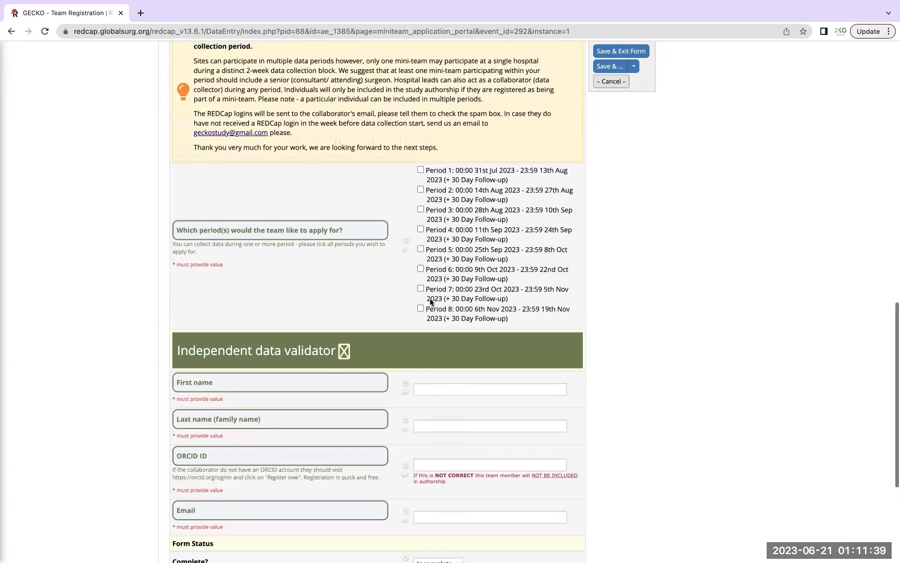
{"action": "scroll", "scroll_direction": "up", "scroll_amount": 3}
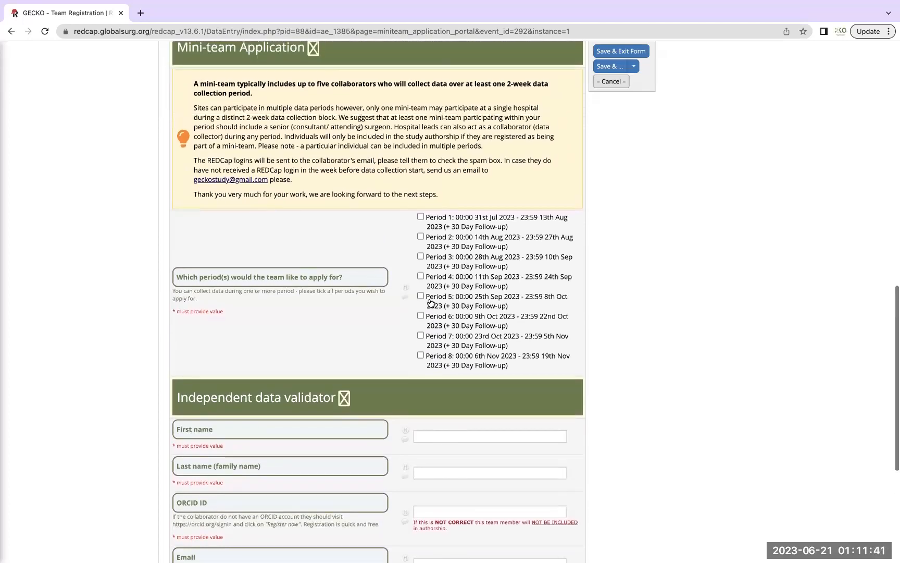
{"action": "mouse_move", "coordinate": [818, 194]}
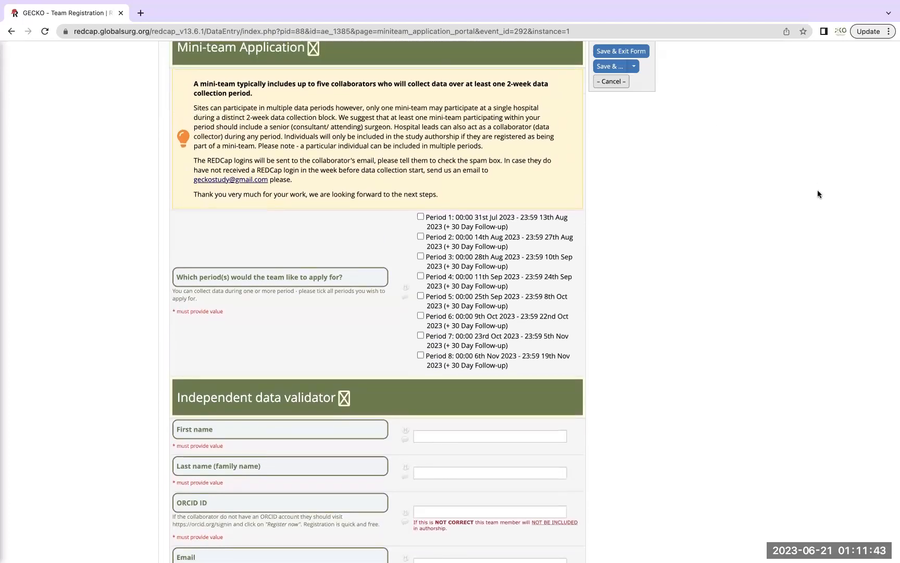
{"action": "mouse_move", "coordinate": [801, 224]}
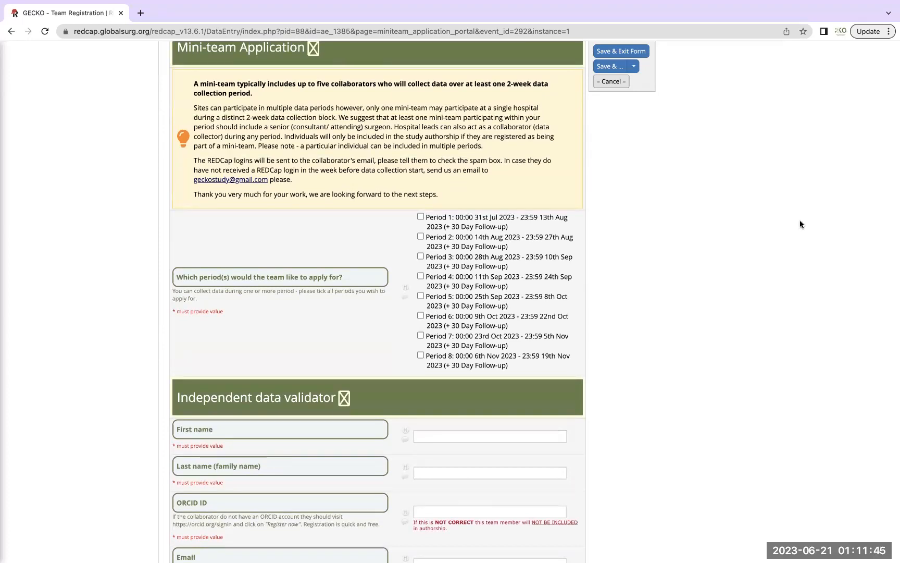
{"action": "mouse_move", "coordinate": [808, 227]}
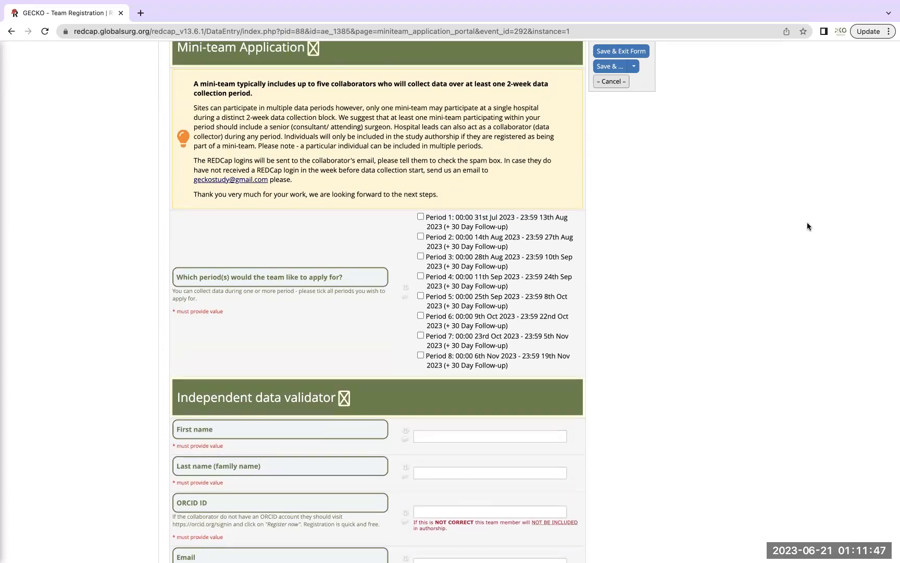
{"action": "mouse_move", "coordinate": [673, 236]}
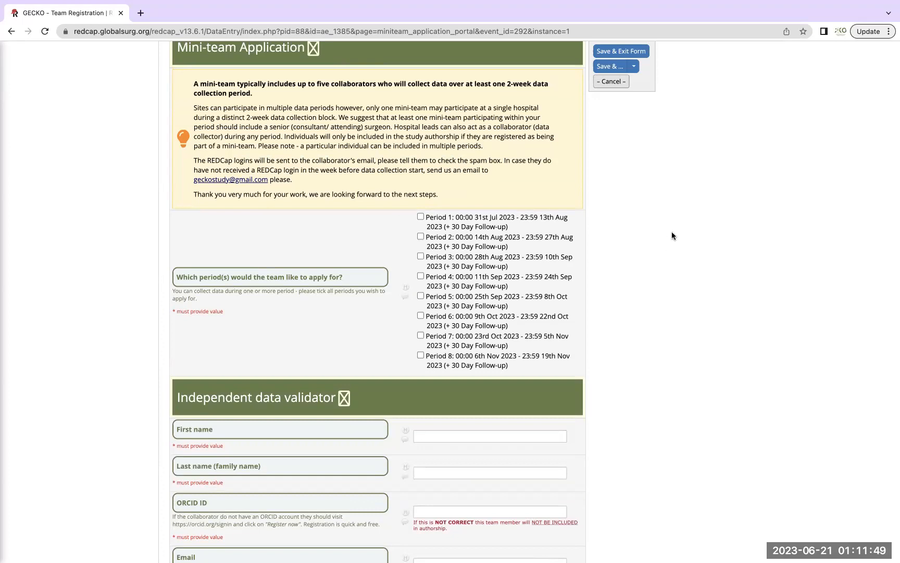
{"action": "mouse_move", "coordinate": [600, 264]}
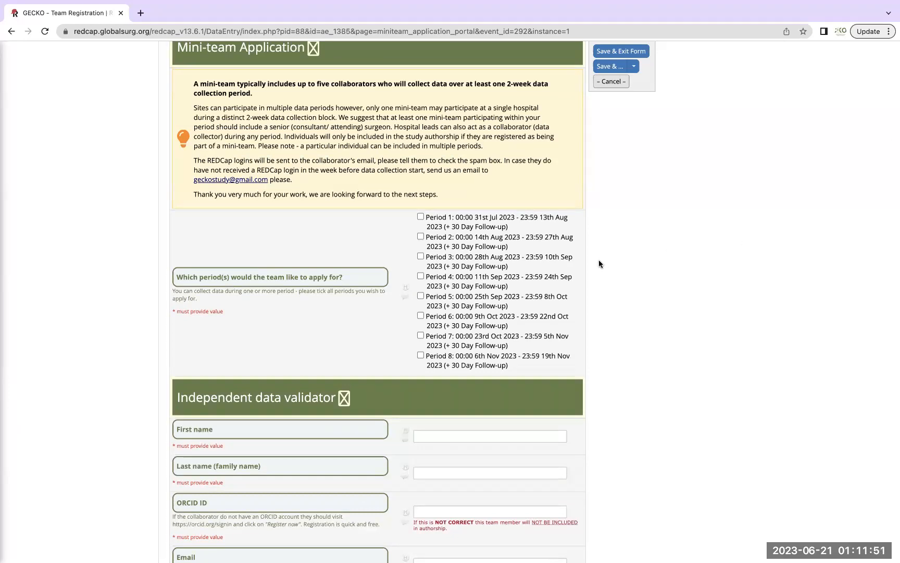
{"action": "scroll", "scroll_direction": "up", "scroll_amount": 3}
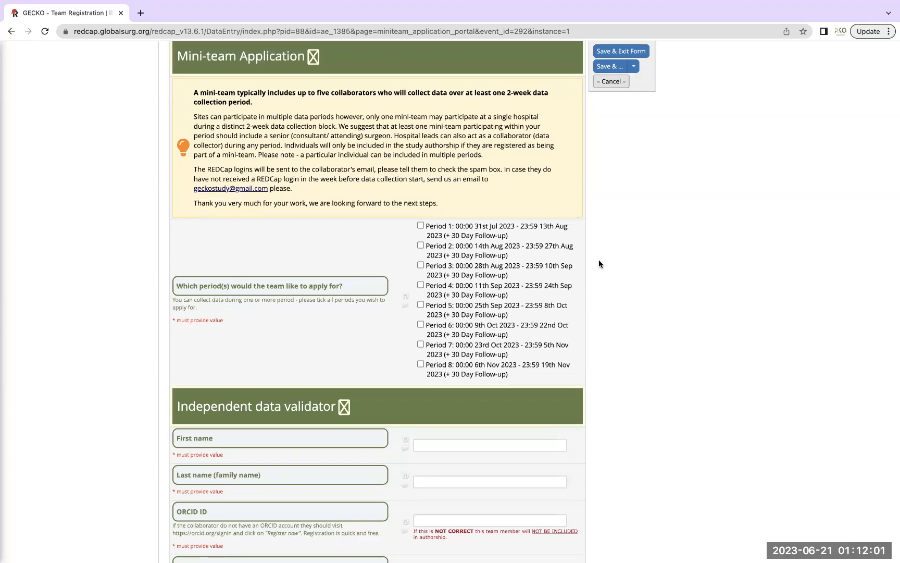
Step: Tick Period 1 and choose five collaborators, revealing the blank collaborator fields
{"action": "left_click", "coordinate": [420, 225]}
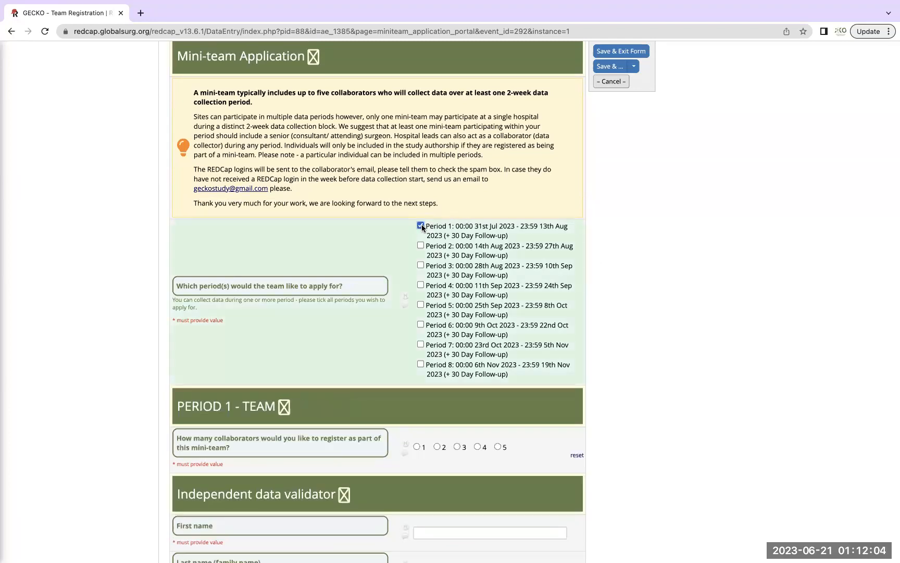
{"action": "scroll", "scroll_direction": "down", "scroll_amount": 3}
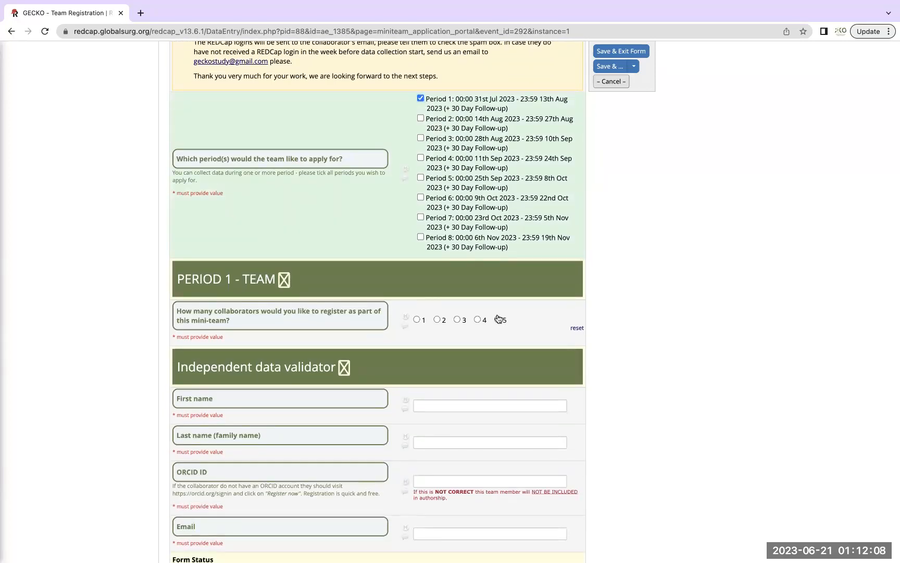
{"action": "left_click", "coordinate": [497, 319]}
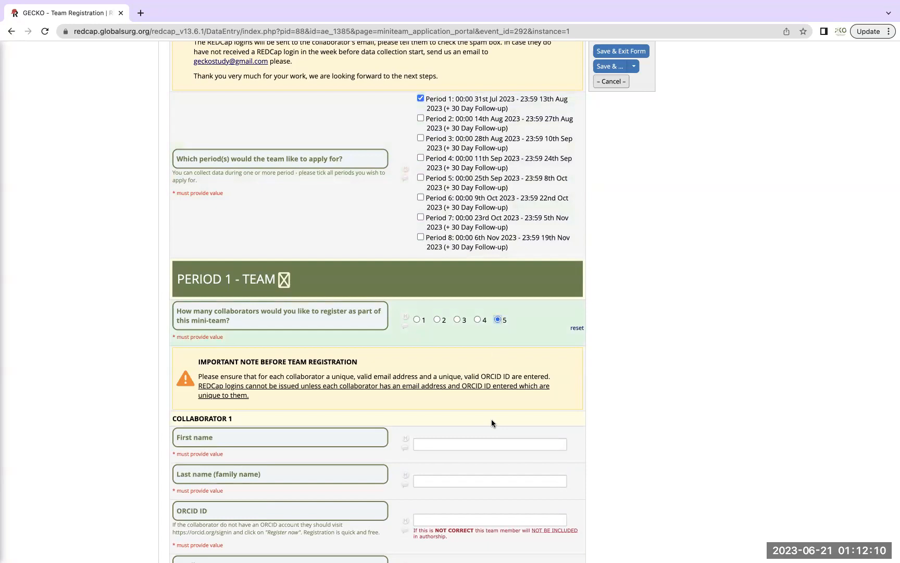
{"action": "scroll", "scroll_direction": "down", "scroll_amount": 3}
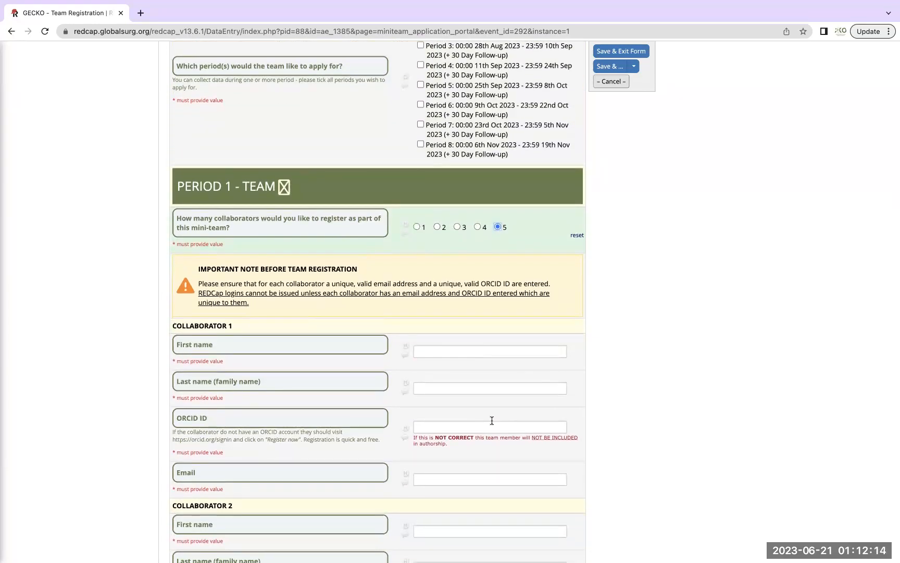
{"action": "scroll", "scroll_direction": "down", "scroll_amount": 3}
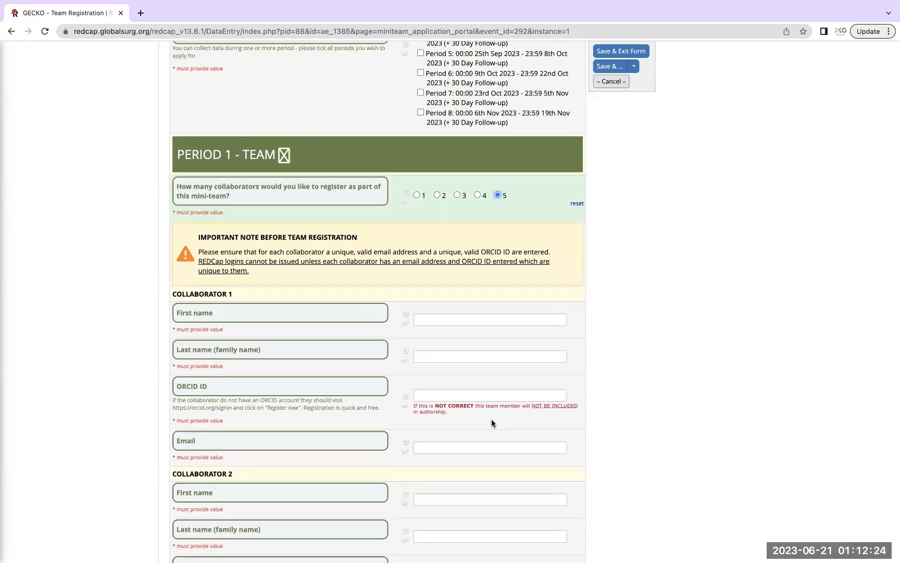
{"action": "scroll", "scroll_direction": "up", "scroll_amount": 3}
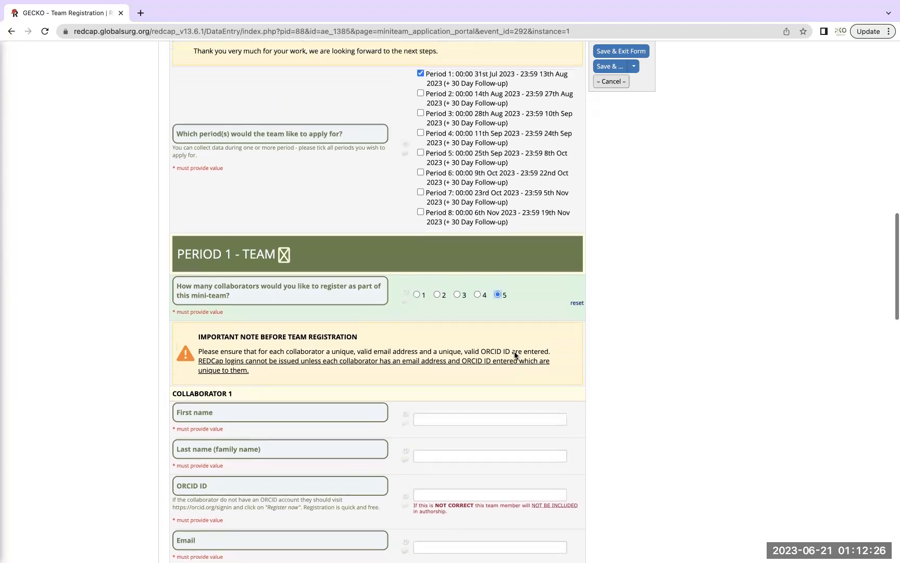
{"action": "scroll", "scroll_direction": "down", "scroll_amount": 3}
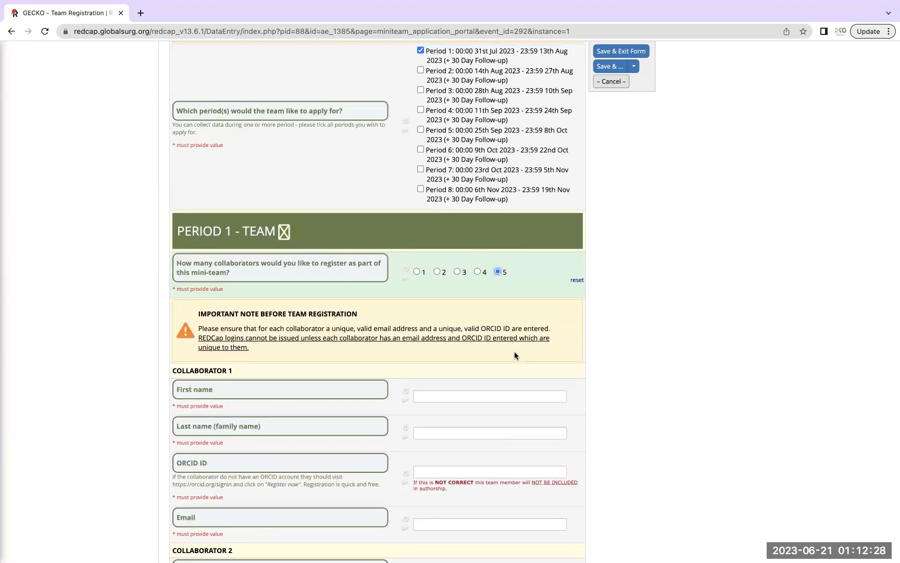
{"action": "scroll", "scroll_direction": "down", "scroll_amount": 3}
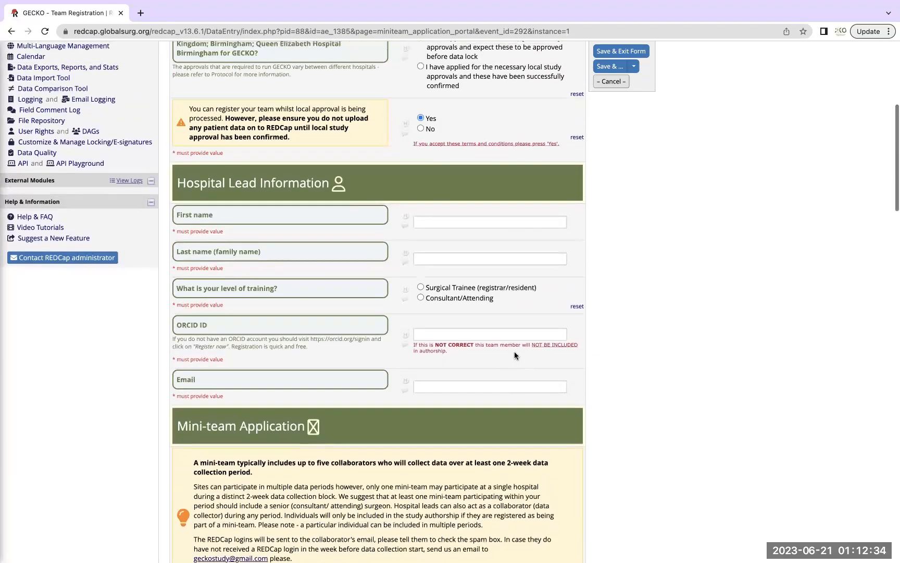
Step: Also tick Periods 2, 3 and 4 in the period list
{"action": "scroll", "scroll_direction": "down", "scroll_amount": 3}
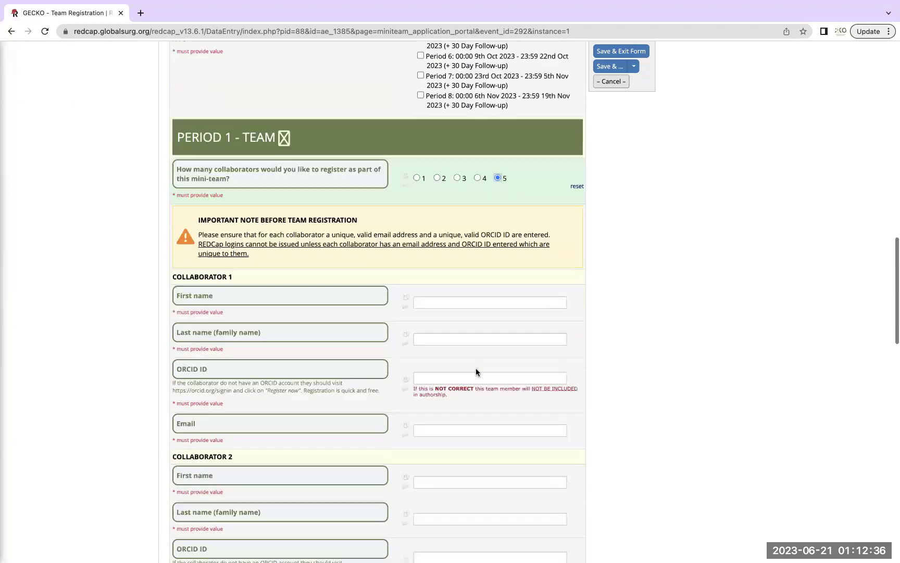
{"action": "scroll", "scroll_direction": "up", "scroll_amount": 3}
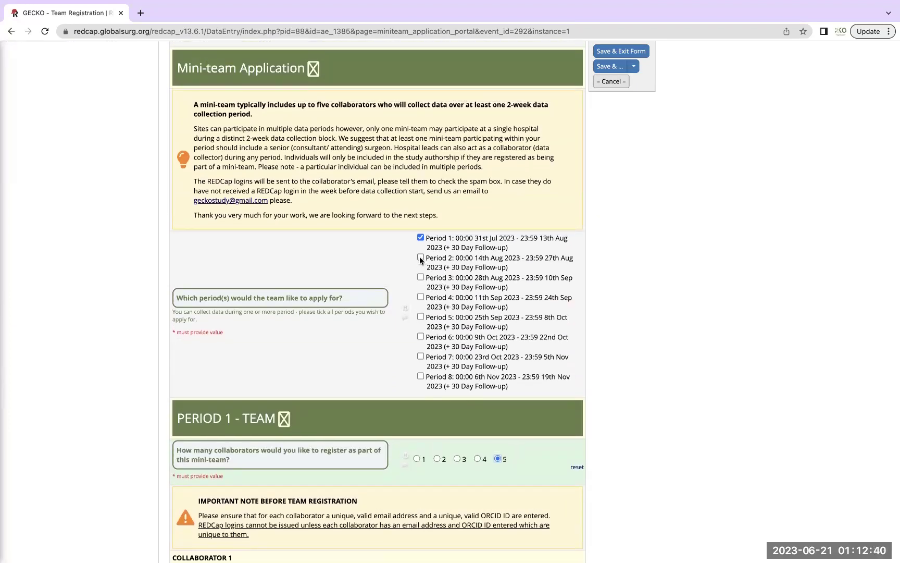
{"action": "left_click", "coordinate": [420, 297]}
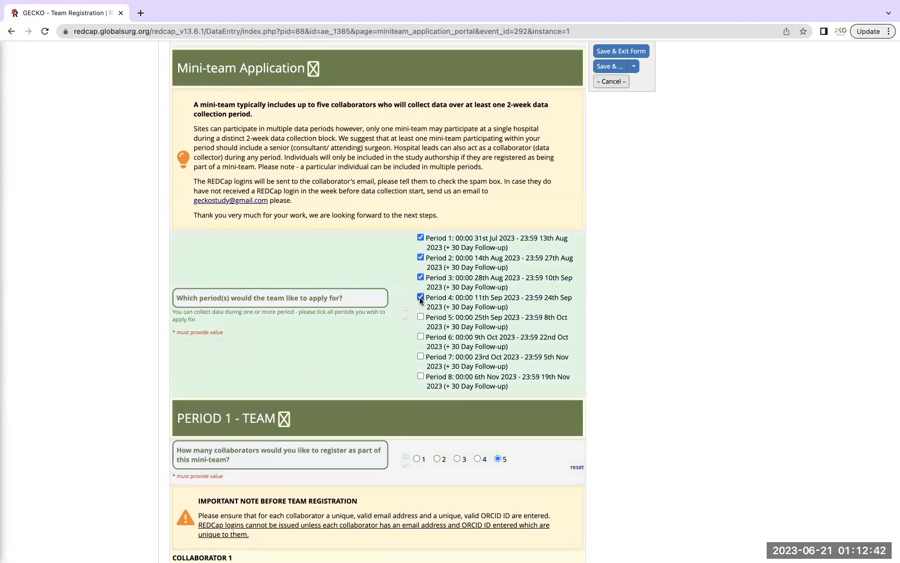
{"action": "scroll", "scroll_direction": "down", "scroll_amount": 3}
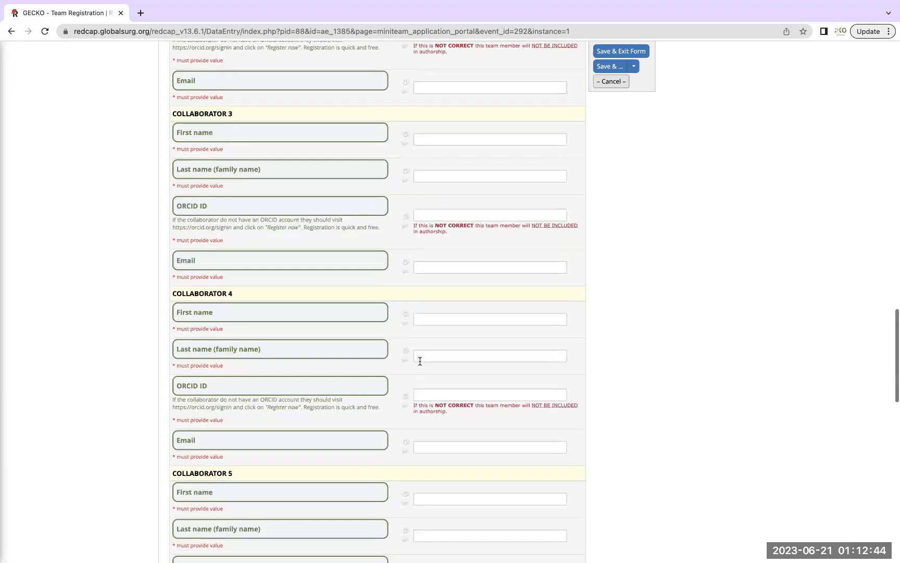
{"action": "scroll", "scroll_direction": "down", "scroll_amount": 3}
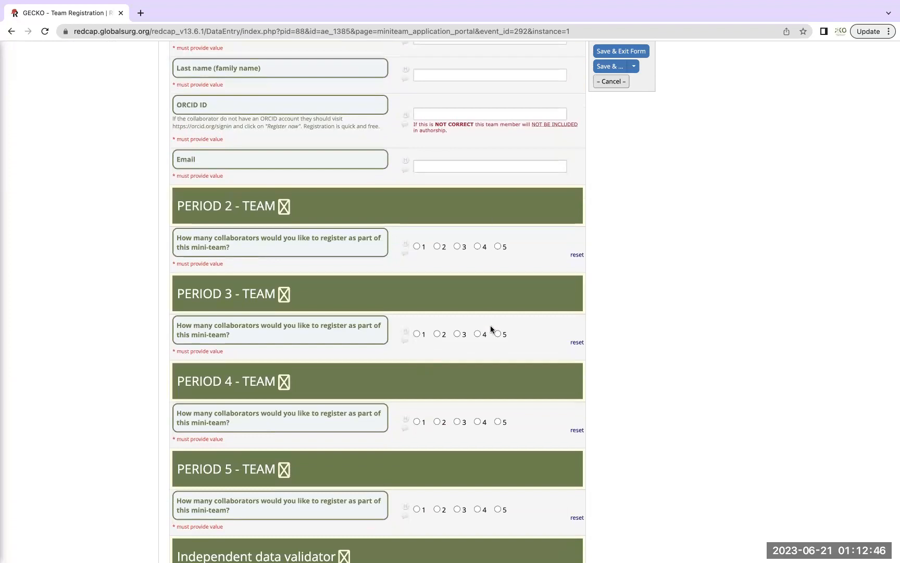
{"action": "scroll", "scroll_direction": "down", "scroll_amount": 3}
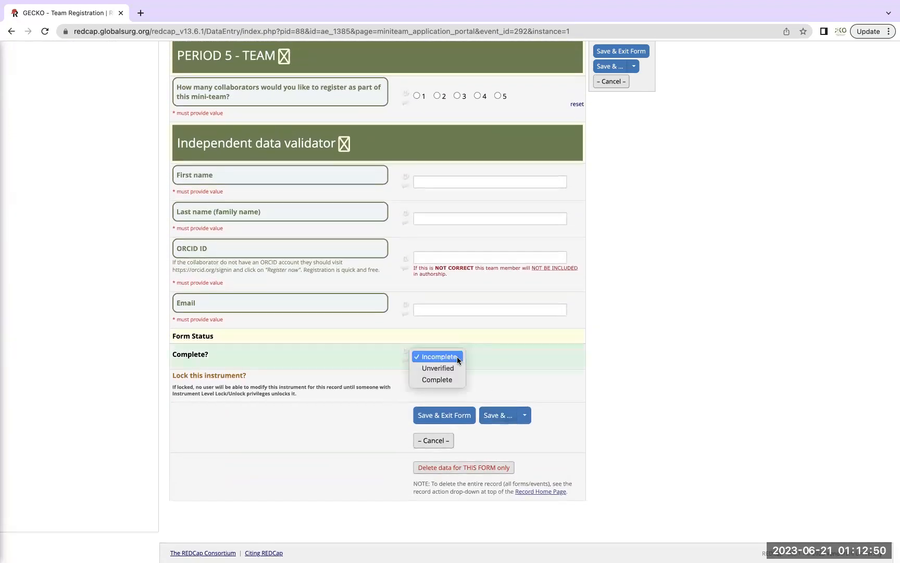
{"action": "mouse_move", "coordinate": [503, 399]}
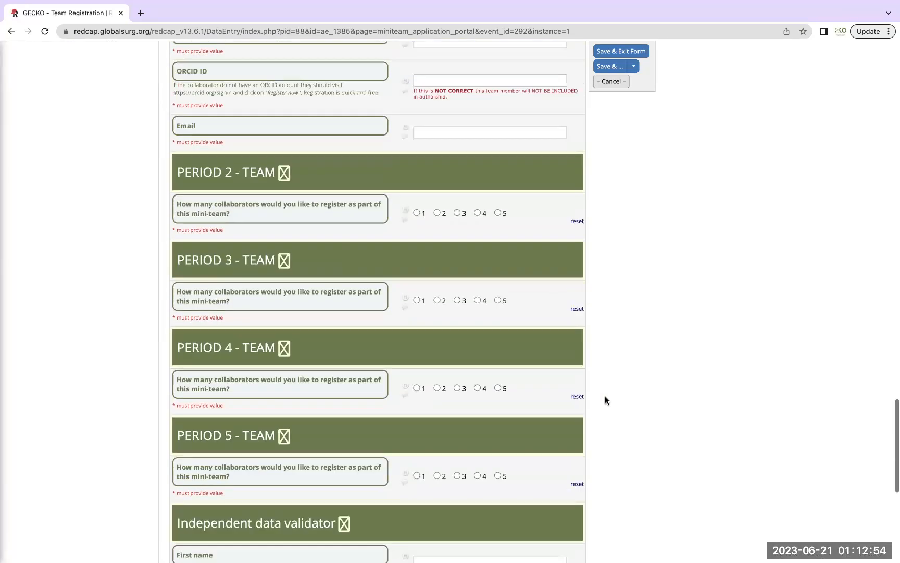
{"action": "scroll", "scroll_direction": "up", "scroll_amount": 3}
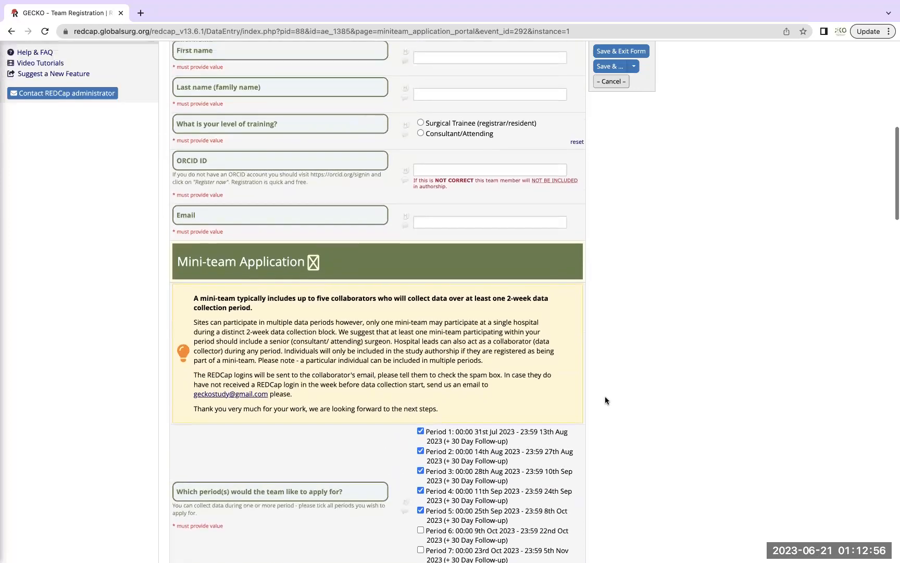
{"action": "scroll", "scroll_direction": "up", "scroll_amount": 3}
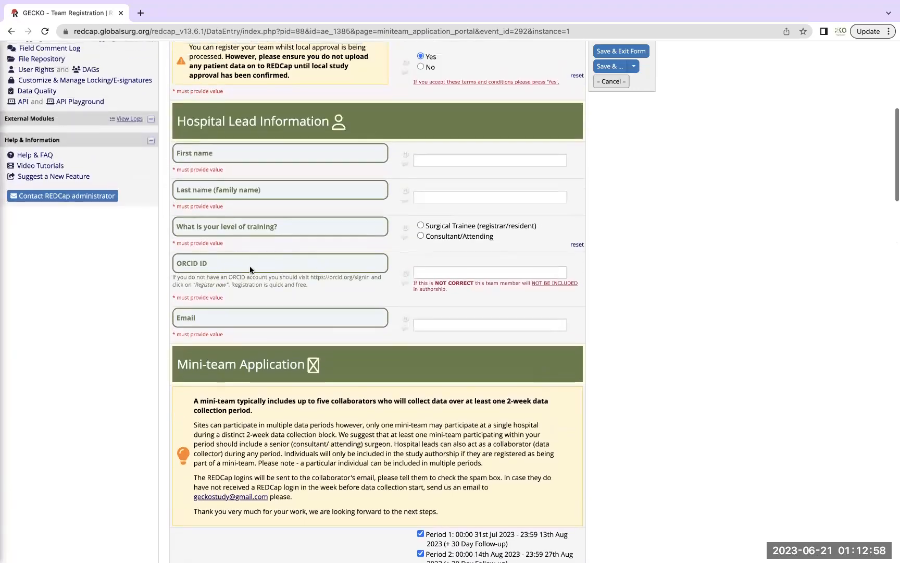
{"action": "scroll", "scroll_direction": "up", "scroll_amount": 3}
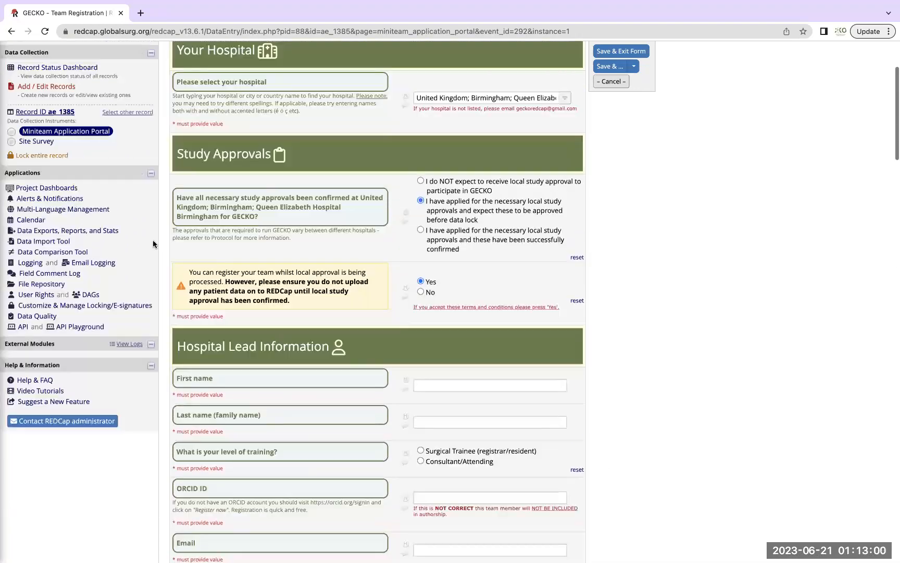
{"action": "mouse_move", "coordinate": [36, 142]}
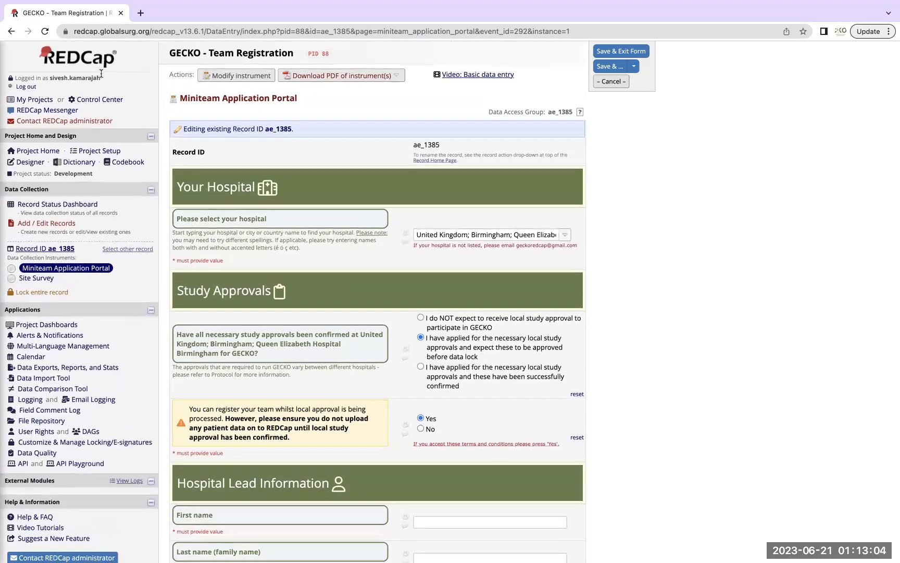
{"action": "mouse_move", "coordinate": [36, 281]}
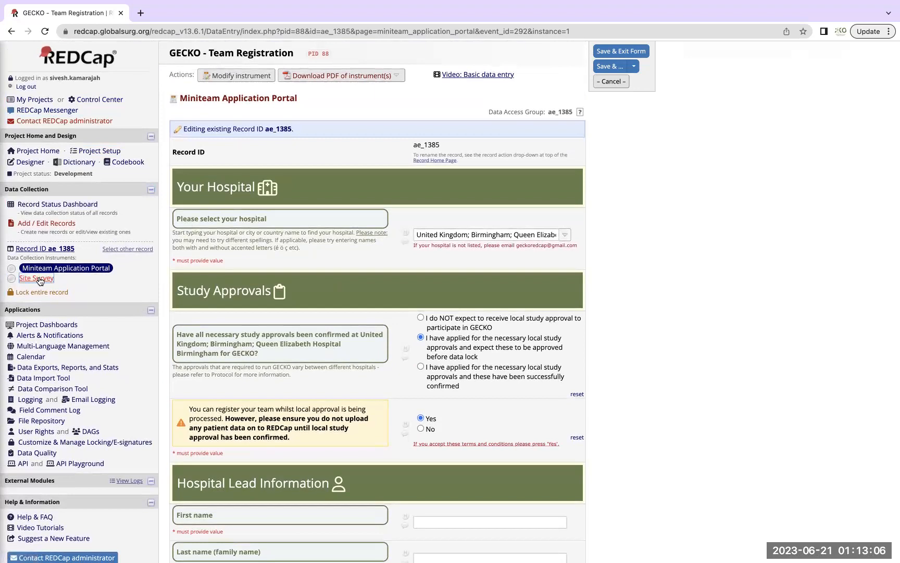
{"action": "mouse_move", "coordinate": [35, 278]}
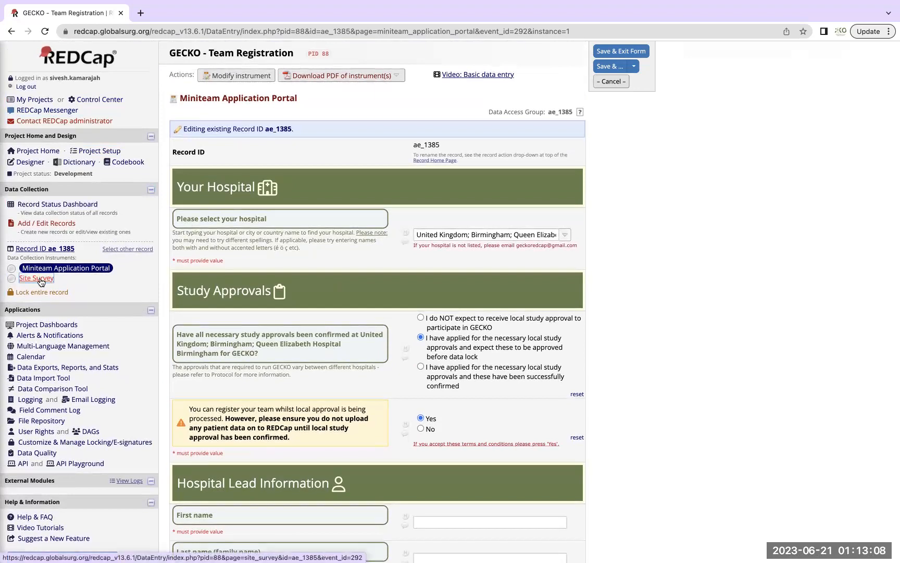
Step: Switch to the Site Survey form for ae_1385, leaving without saving the changes
{"action": "left_click", "coordinate": [36, 279]}
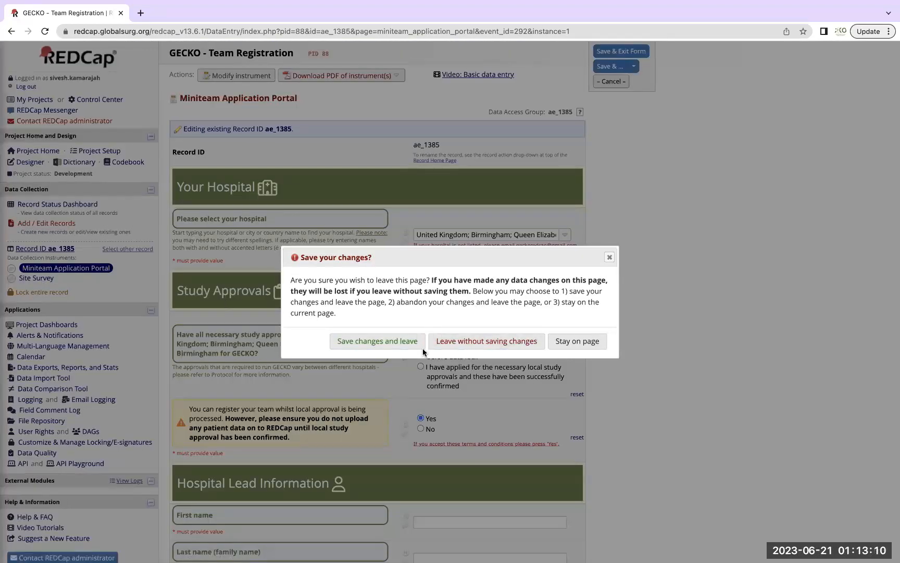
{"action": "mouse_move", "coordinate": [377, 340]}
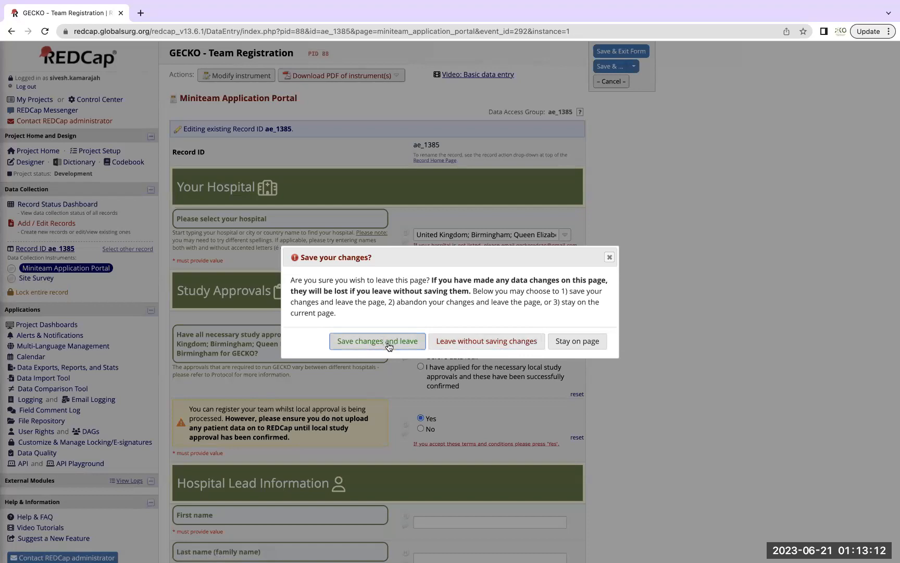
{"action": "mouse_move", "coordinate": [487, 341]}
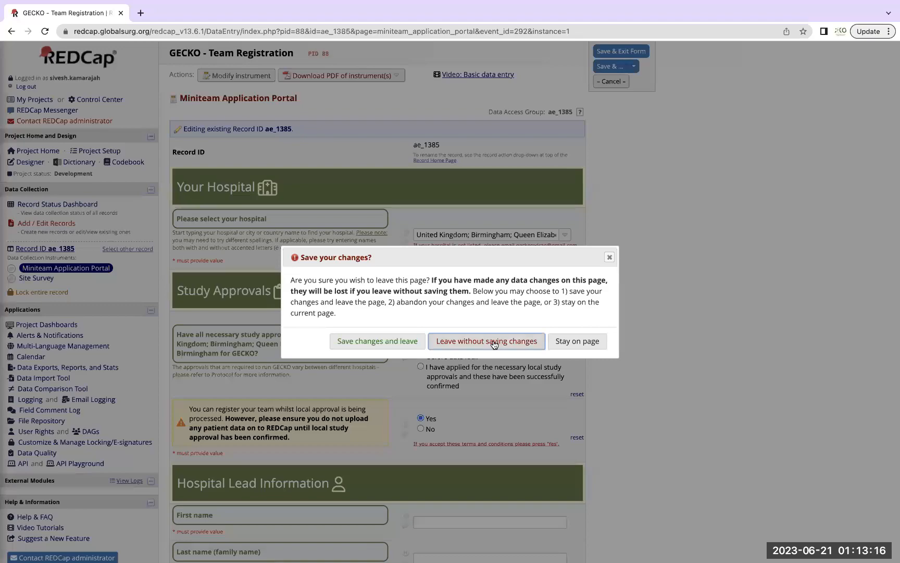
{"action": "left_click", "coordinate": [485, 341]}
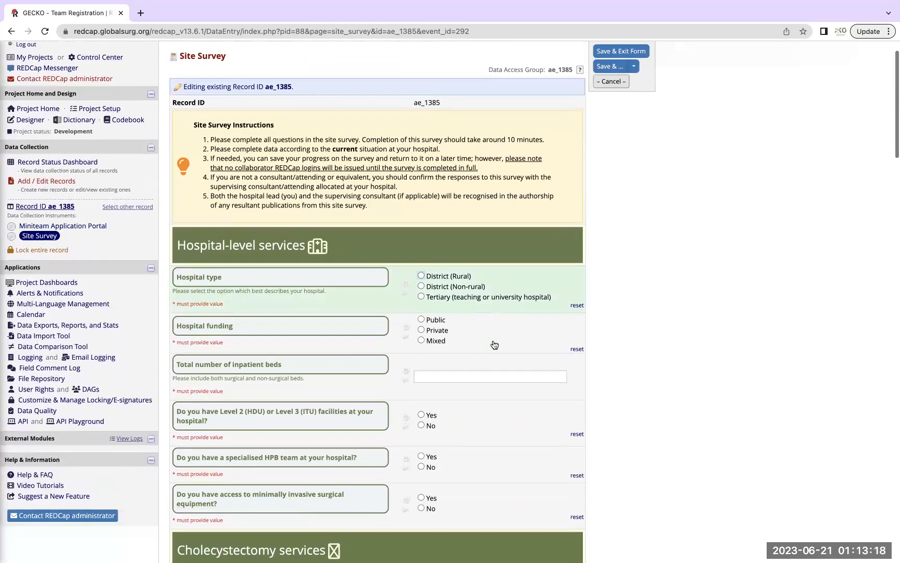
{"action": "scroll", "scroll_direction": "down", "scroll_amount": 3}
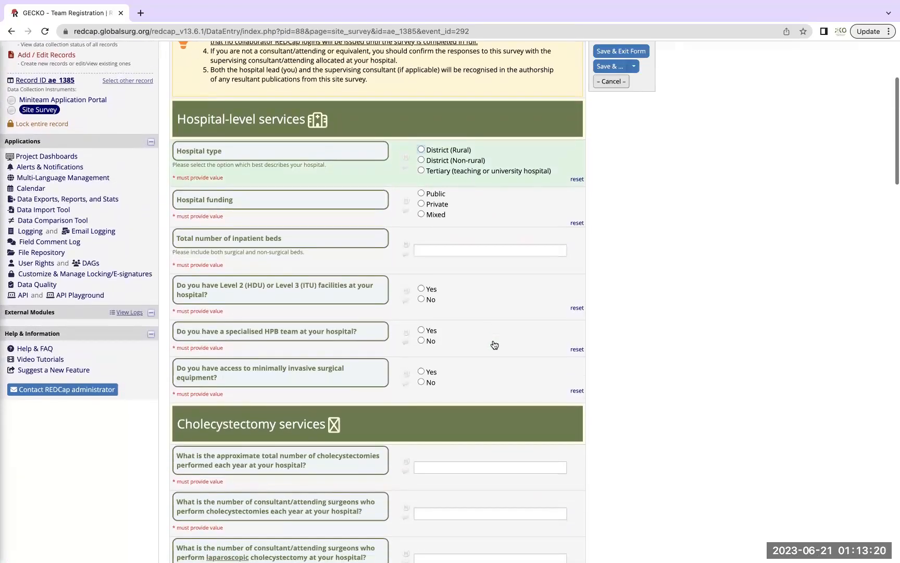
{"action": "scroll", "scroll_direction": "down", "scroll_amount": 3}
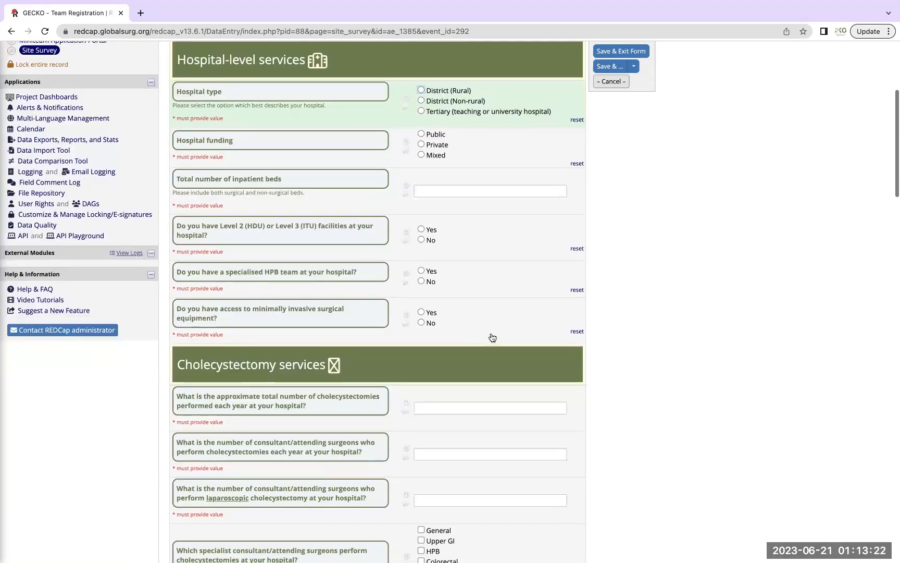
{"action": "scroll", "scroll_direction": "up", "scroll_amount": 3}
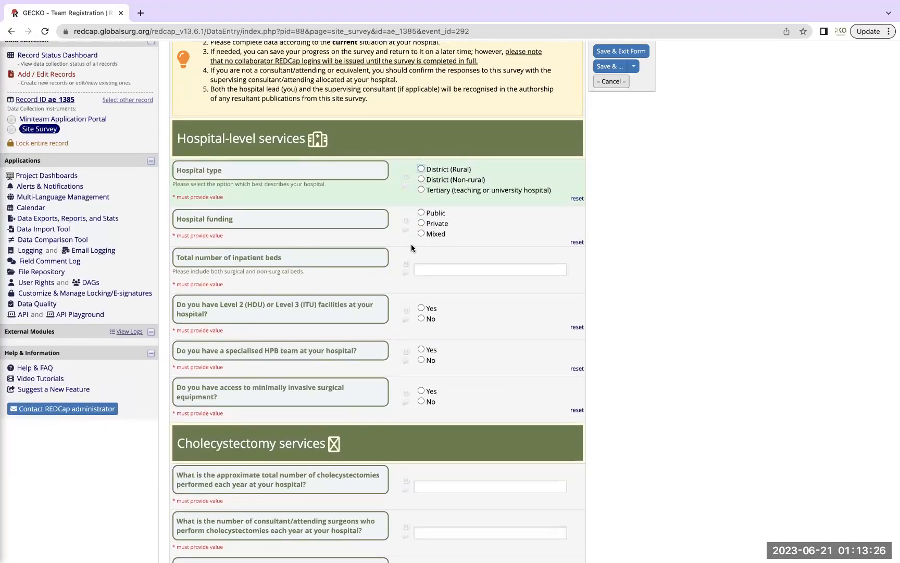
{"action": "mouse_move", "coordinate": [383, 143]}
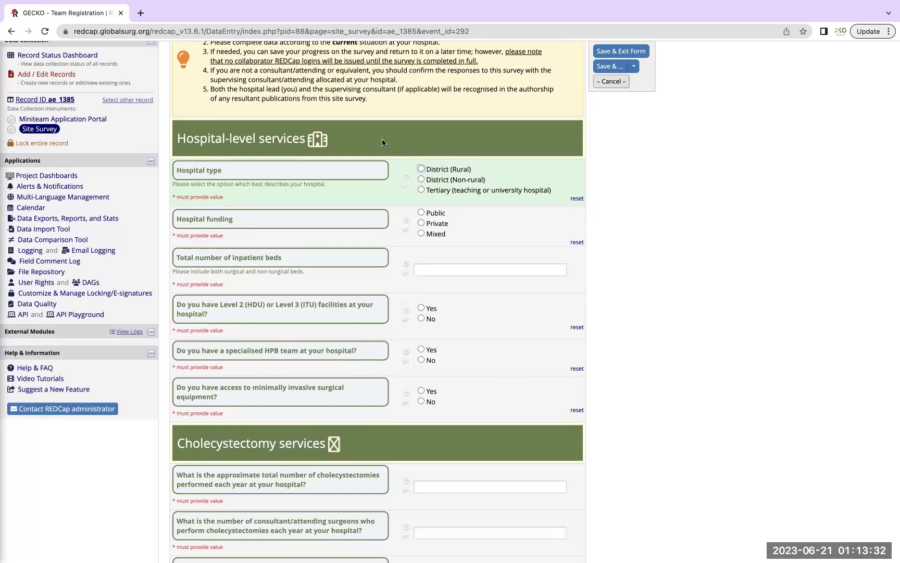
{"action": "mouse_move", "coordinate": [290, 127]}
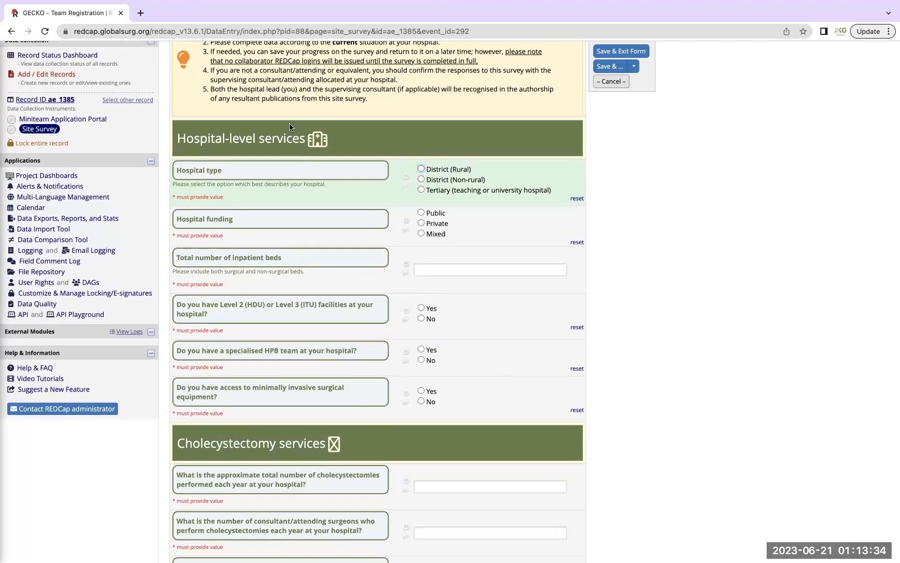
{"action": "scroll", "scroll_direction": "down", "scroll_amount": 3}
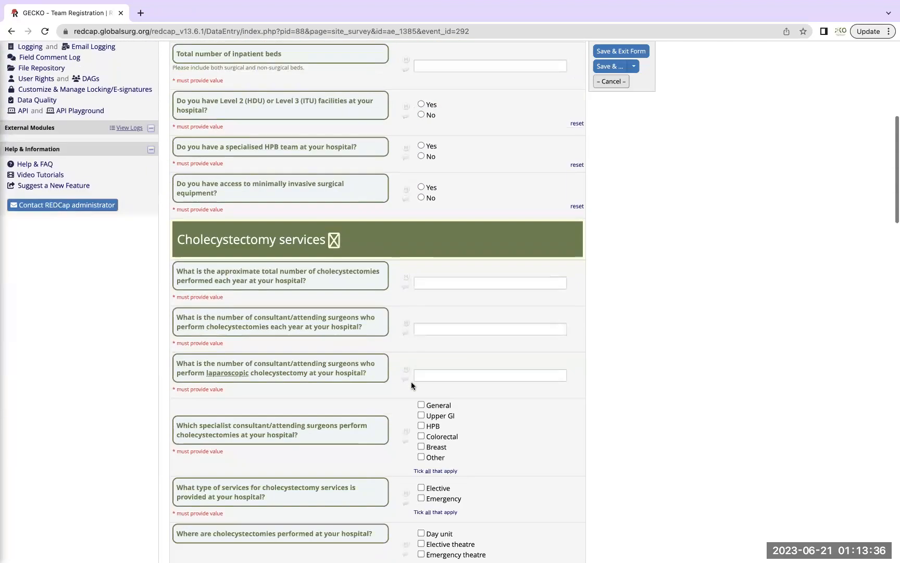
{"action": "scroll", "scroll_direction": "down", "scroll_amount": 3}
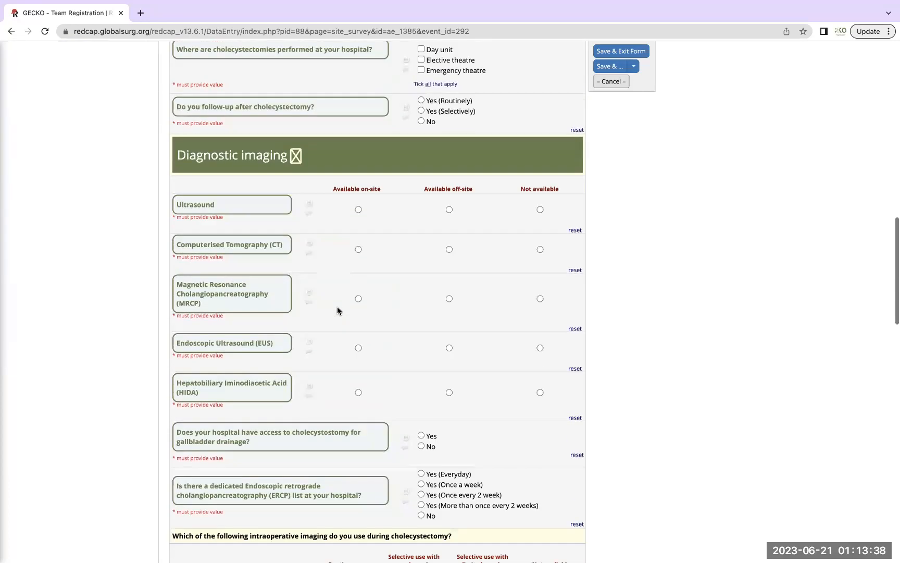
{"action": "scroll", "scroll_direction": "down", "scroll_amount": 3}
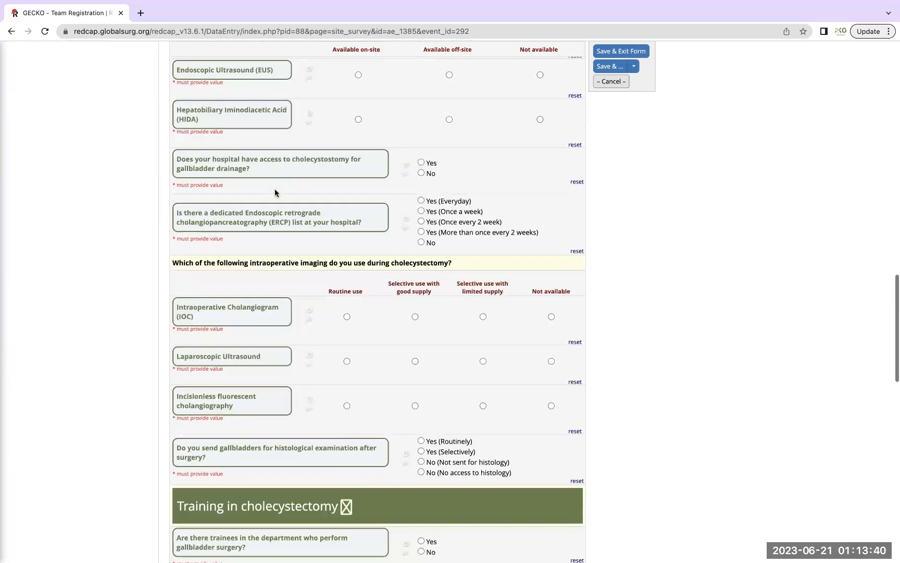
{"action": "scroll", "scroll_direction": "down", "scroll_amount": 3}
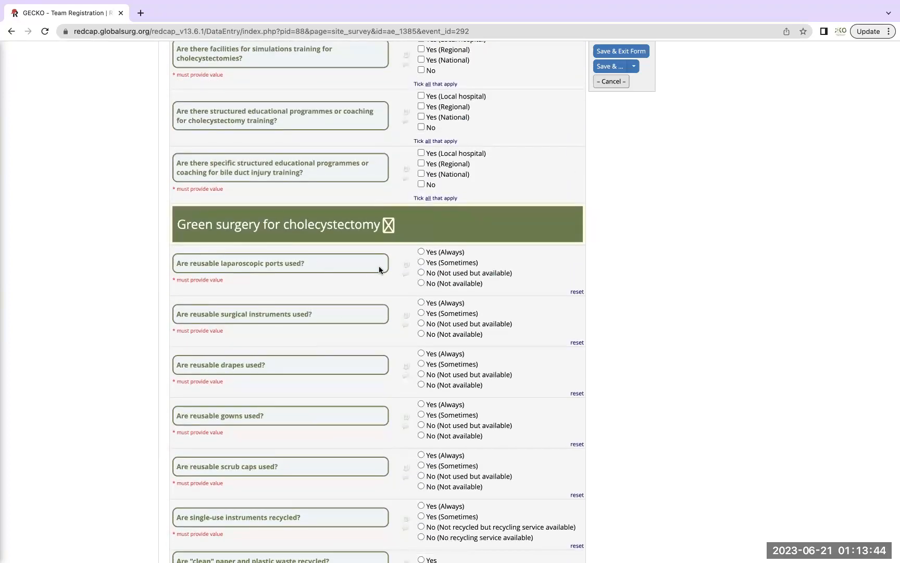
{"action": "scroll", "scroll_direction": "down", "scroll_amount": 3}
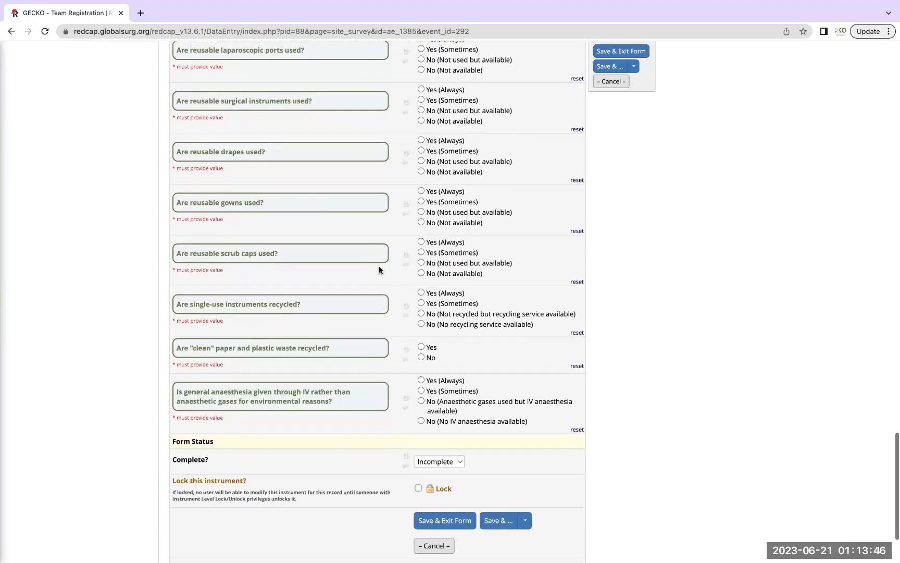
{"action": "scroll", "scroll_direction": "up", "scroll_amount": 3}
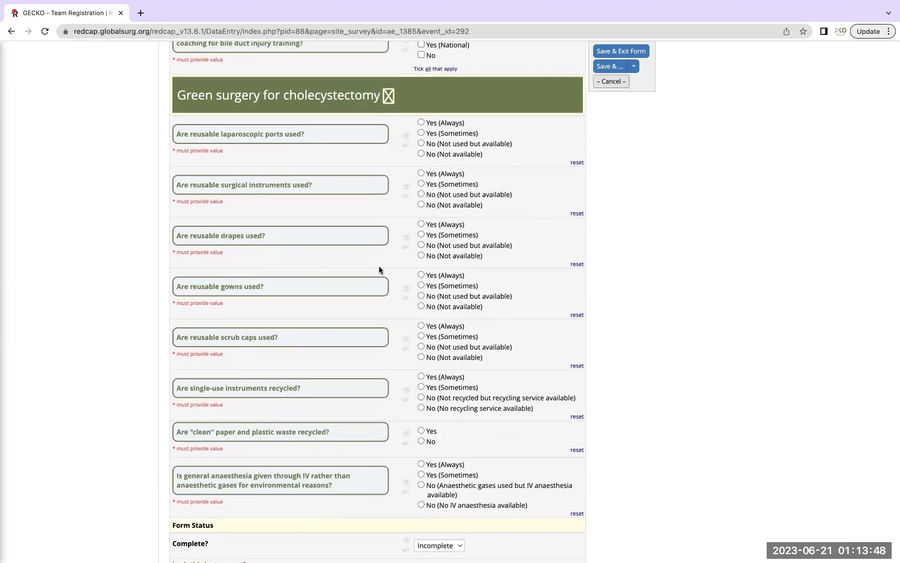
{"action": "scroll", "scroll_direction": "up", "scroll_amount": 3}
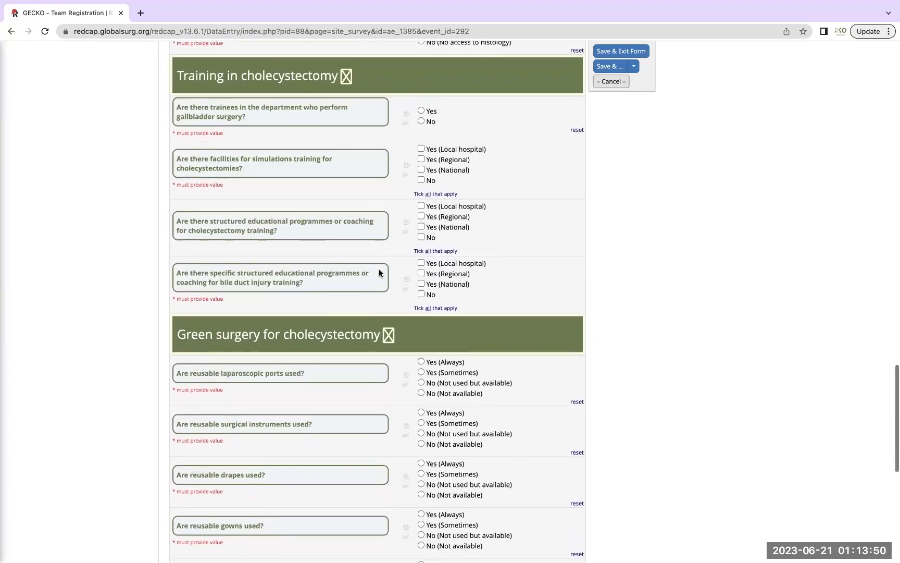
{"action": "scroll", "scroll_direction": "down", "scroll_amount": 3}
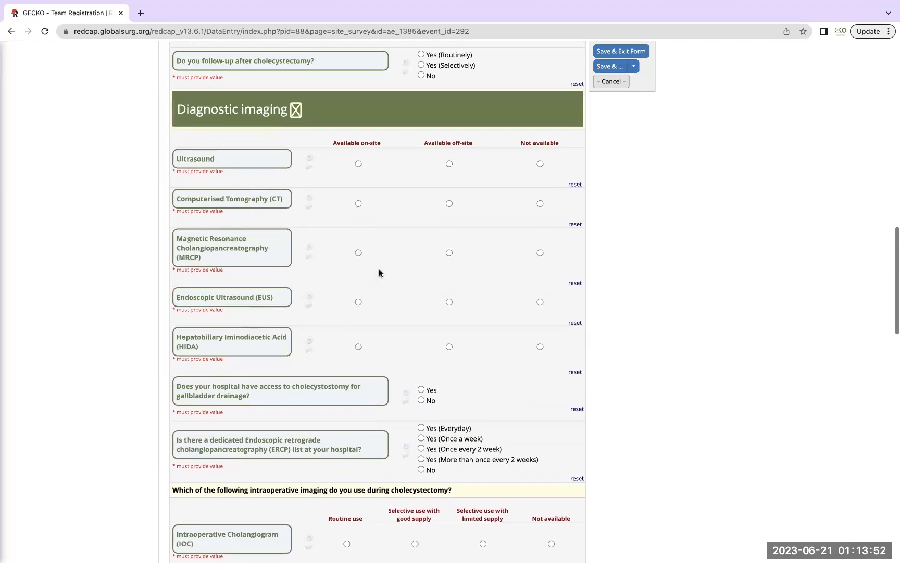
{"action": "scroll", "scroll_direction": "up", "scroll_amount": 3}
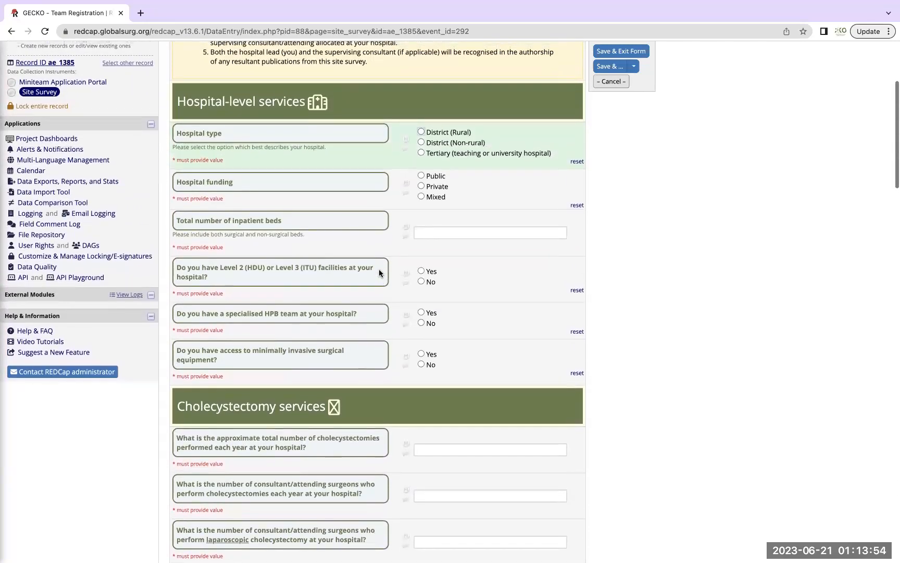
{"action": "scroll", "scroll_direction": "up", "scroll_amount": 3}
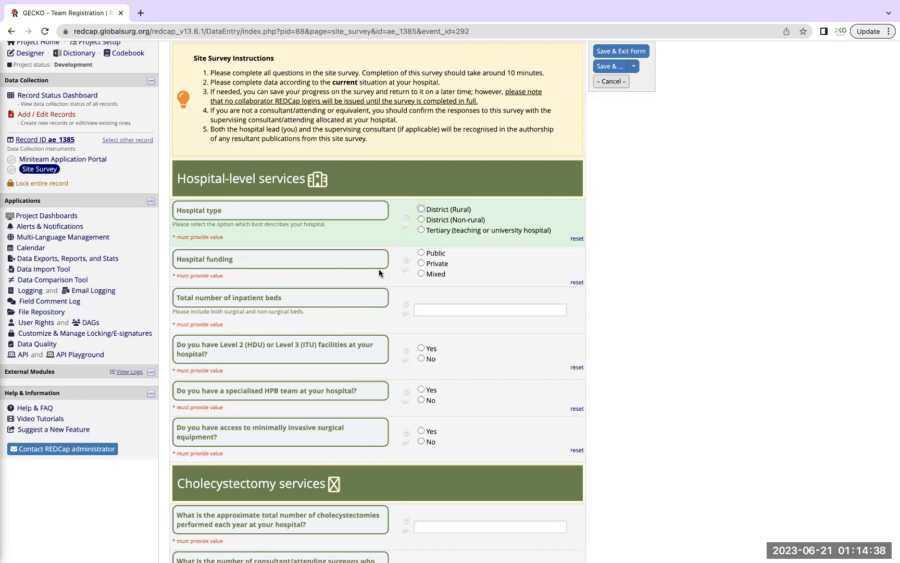
Step: Return via My Projects to GECKO - Team Registration and show its Record Status Dashboard
{"action": "scroll", "scroll_direction": "up", "scroll_amount": 3}
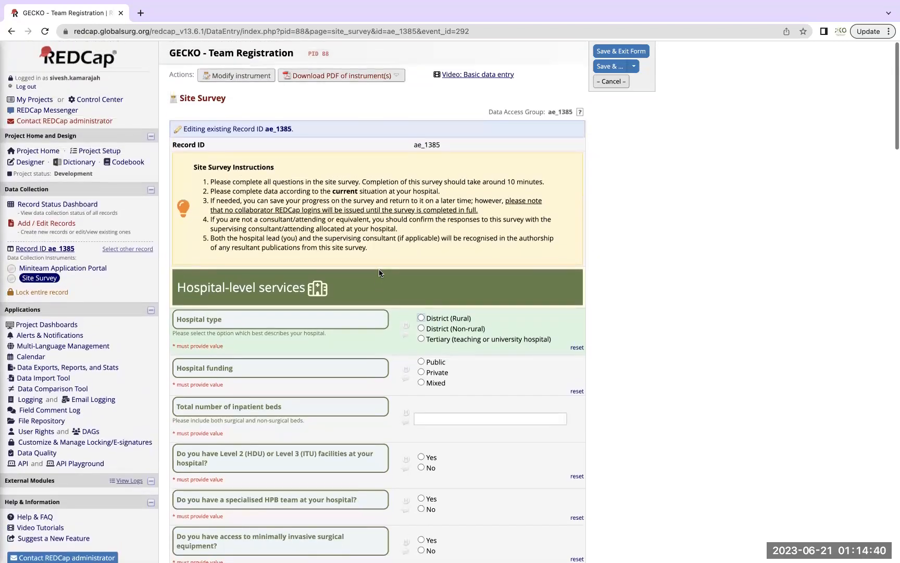
{"action": "mouse_move", "coordinate": [279, 279]}
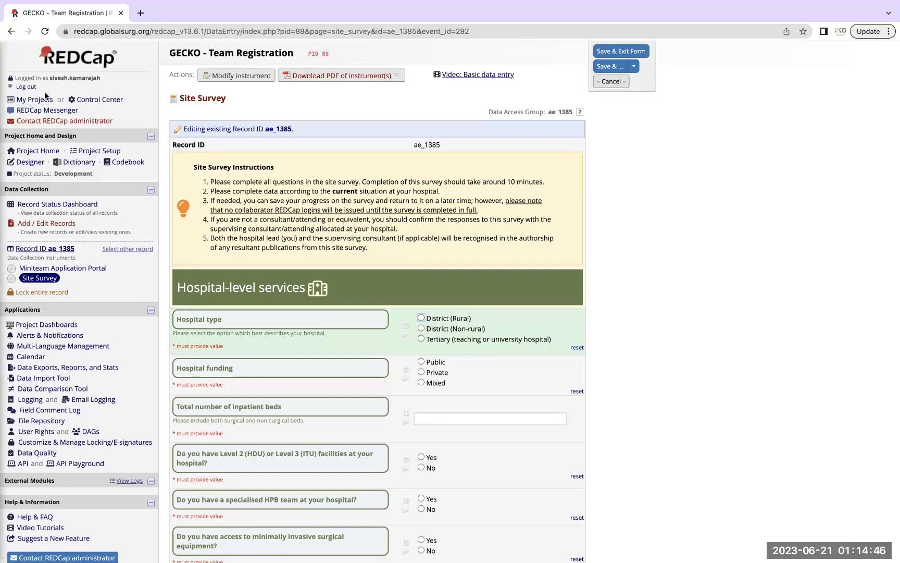
{"action": "left_click", "coordinate": [35, 99]}
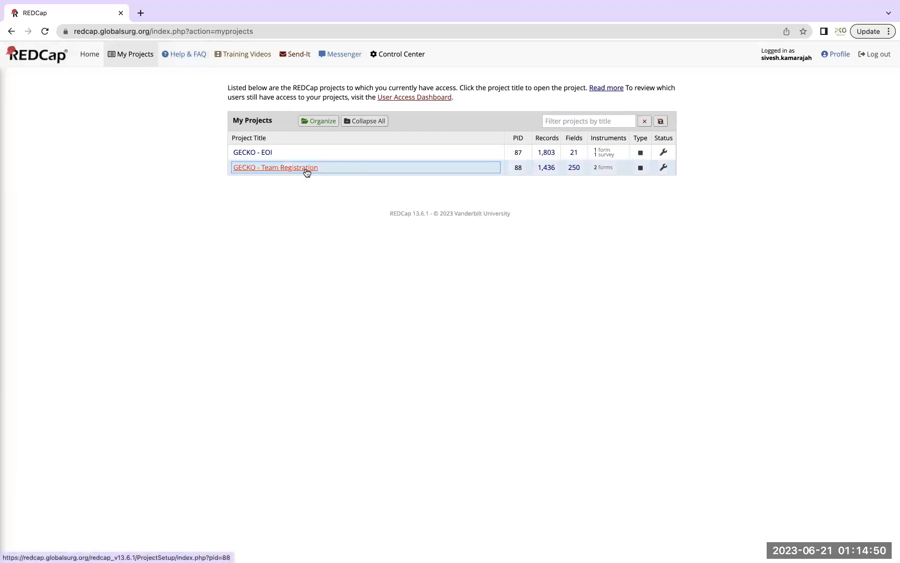
{"action": "left_click", "coordinate": [275, 166]}
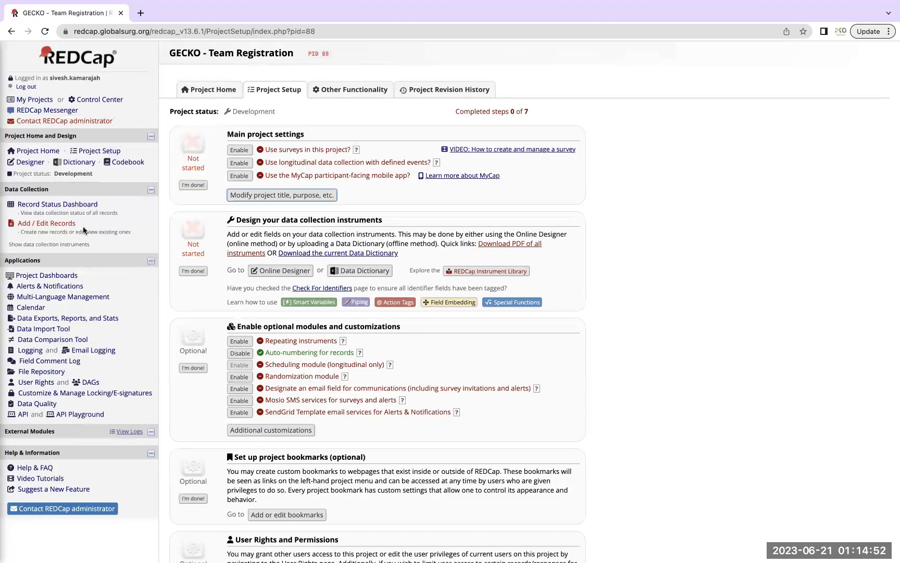
{"action": "left_click", "coordinate": [58, 204]}
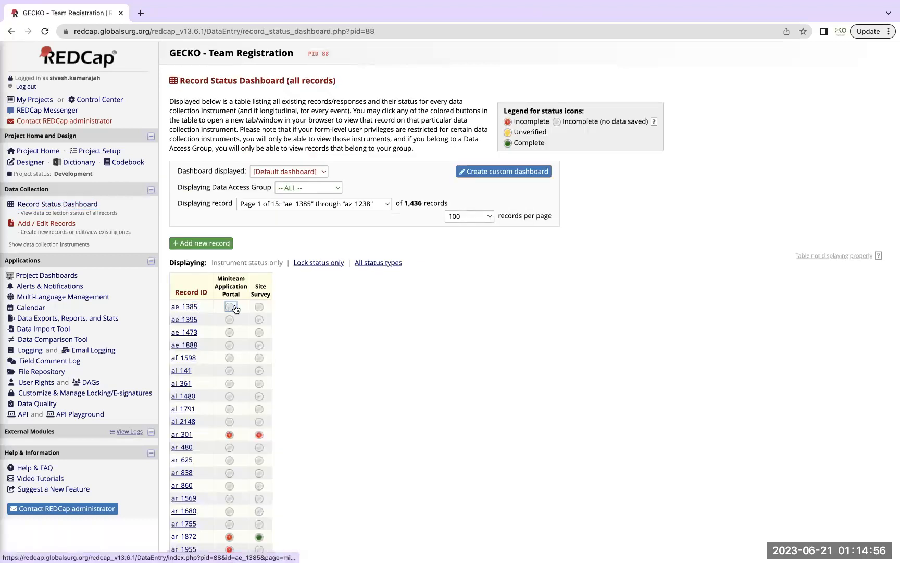
{"action": "mouse_move", "coordinate": [229, 306]}
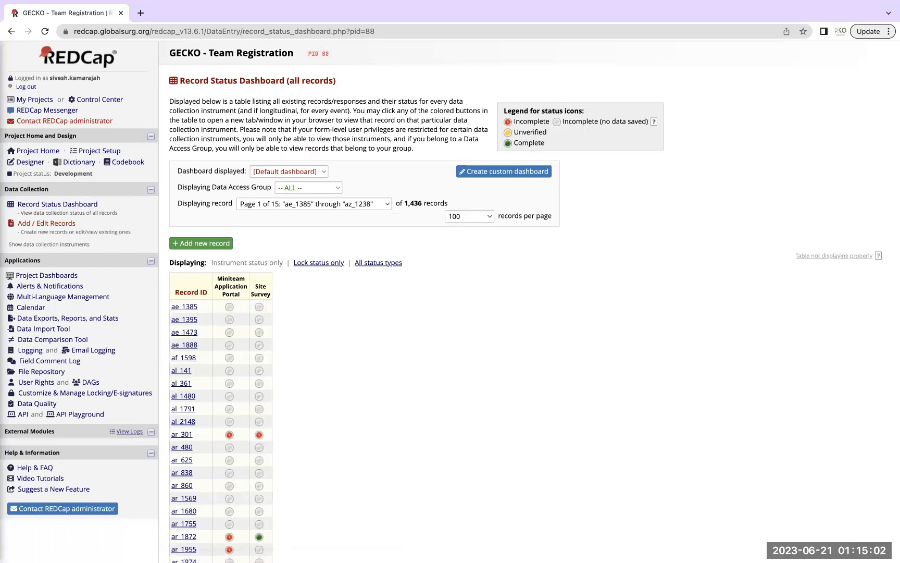
{"action": "mouse_move", "coordinate": [695, 546]}
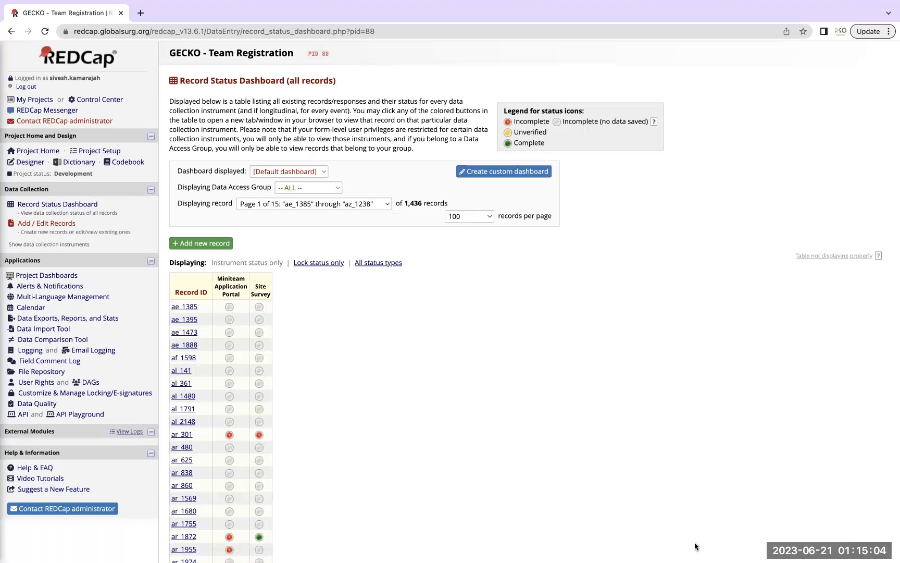
{"action": "mouse_move", "coordinate": [679, 537]}
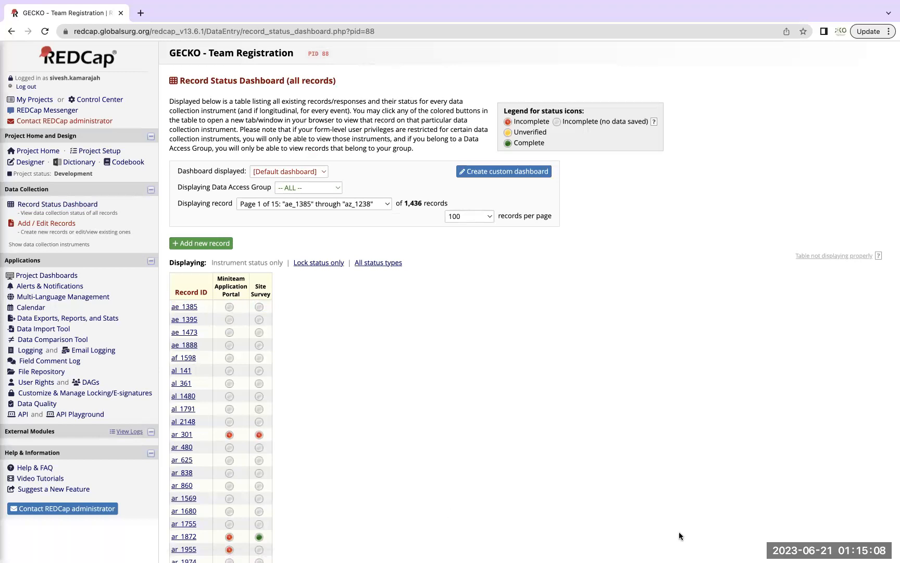
{"action": "mouse_move", "coordinate": [695, 374]}
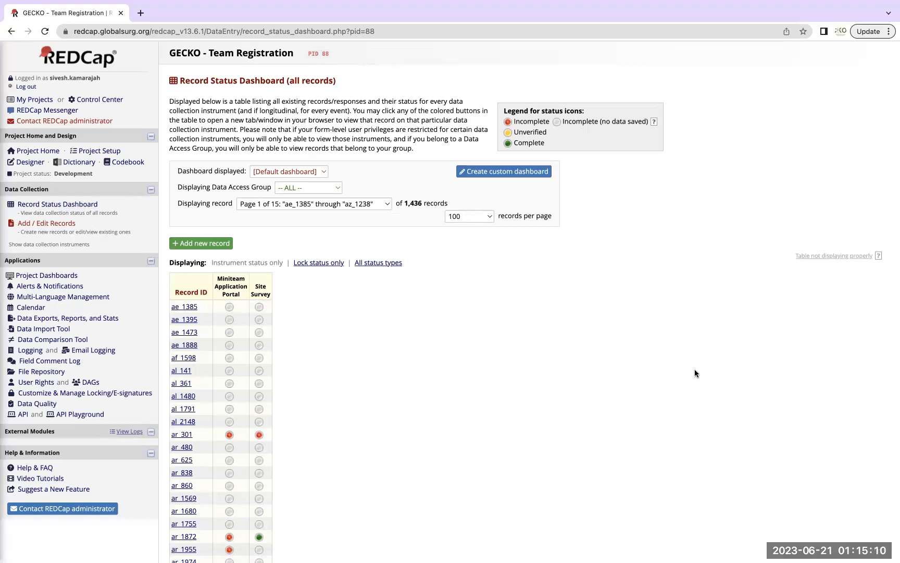